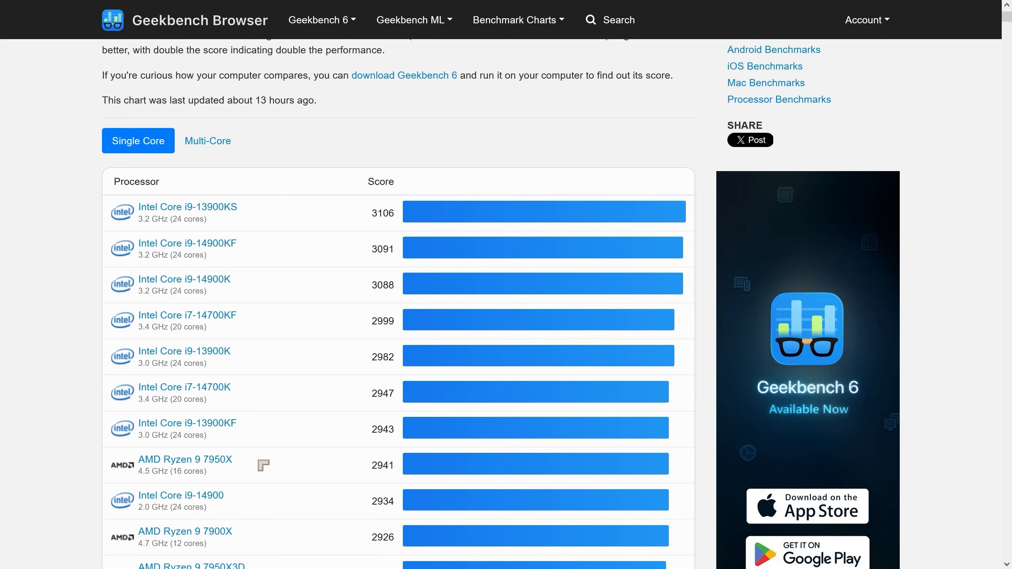
mouse_move(259, 223)
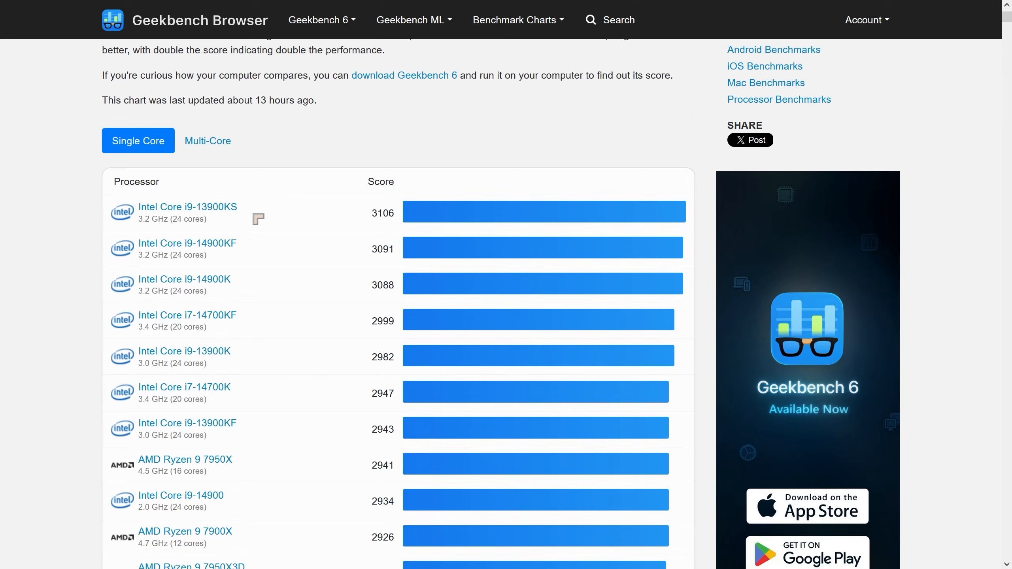
mouse_move(256, 222)
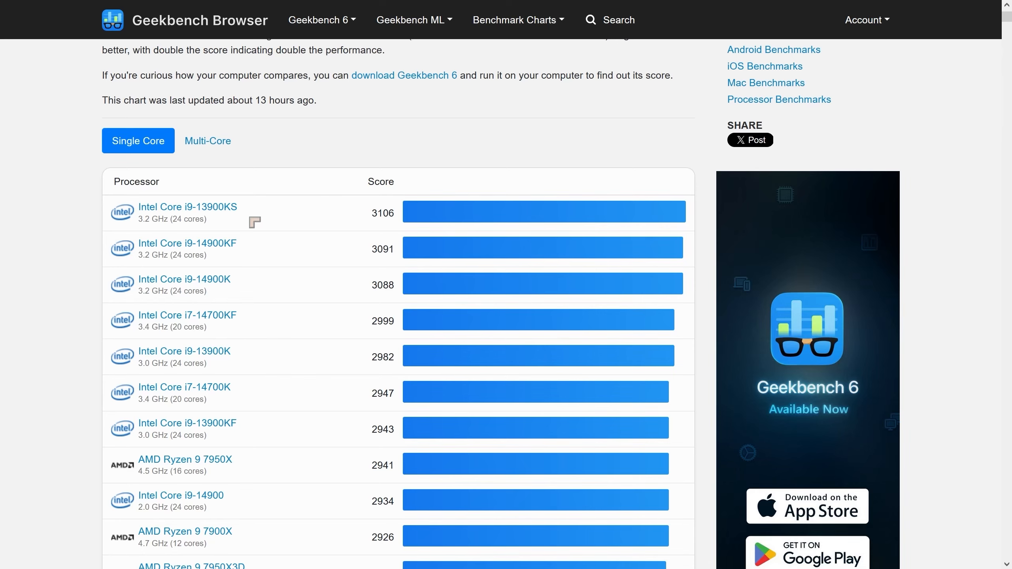
mouse_move(208, 141)
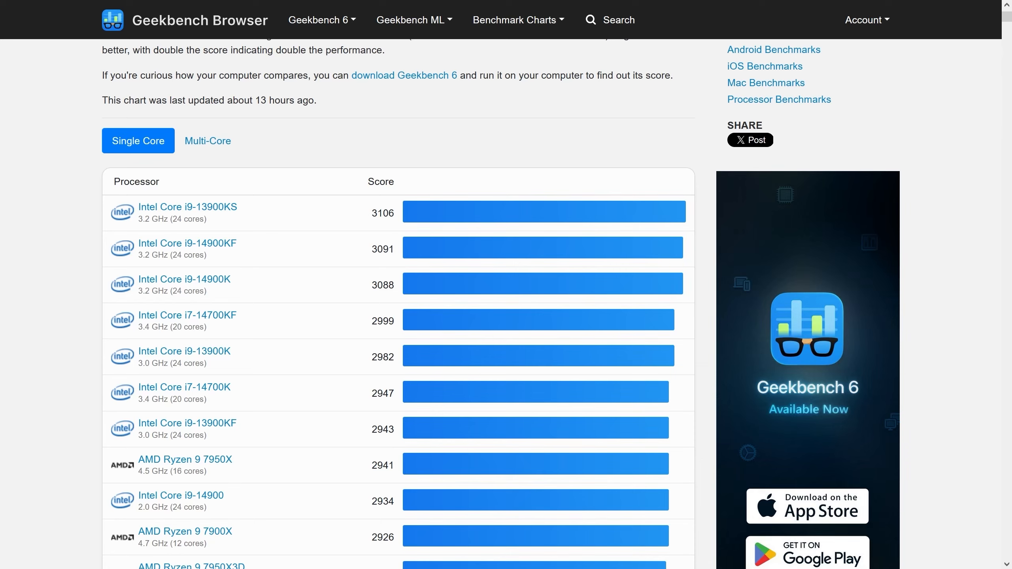
mouse_move(318, 170)
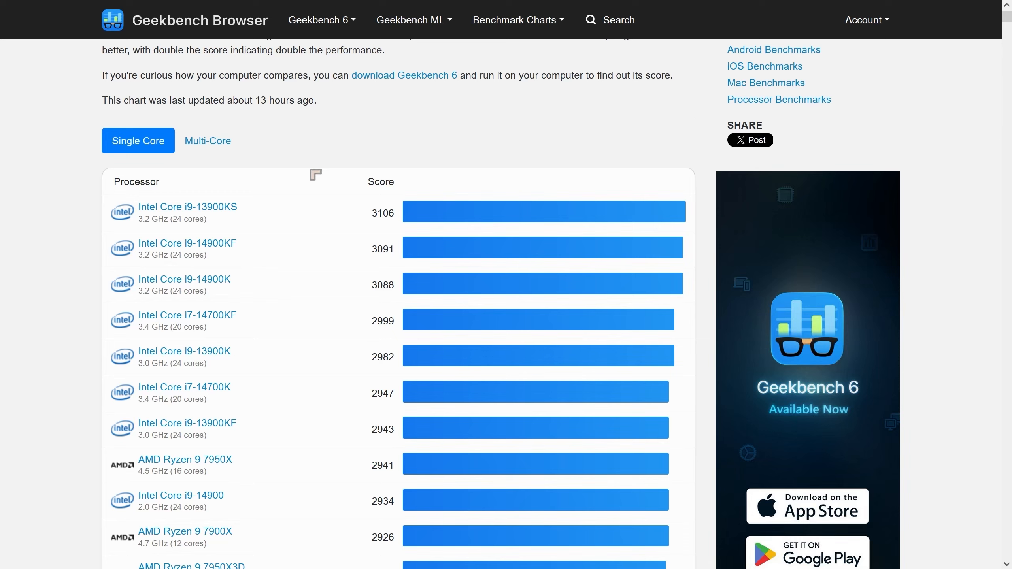
- View the Ryzen 9 7950X page's Raphael single-core ranking, topped by the 7950X at 2941
click(184, 459)
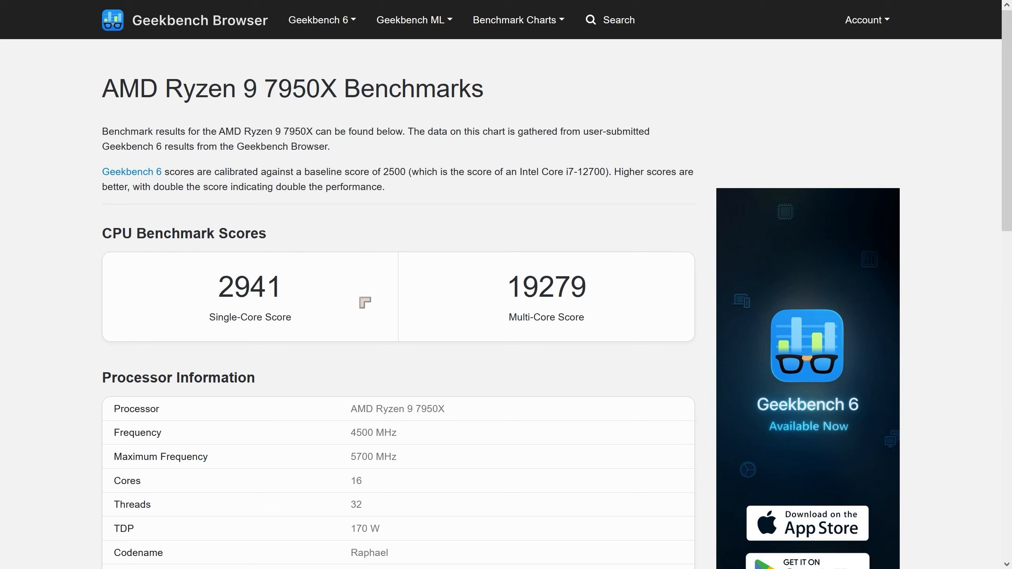
mouse_move(459, 310)
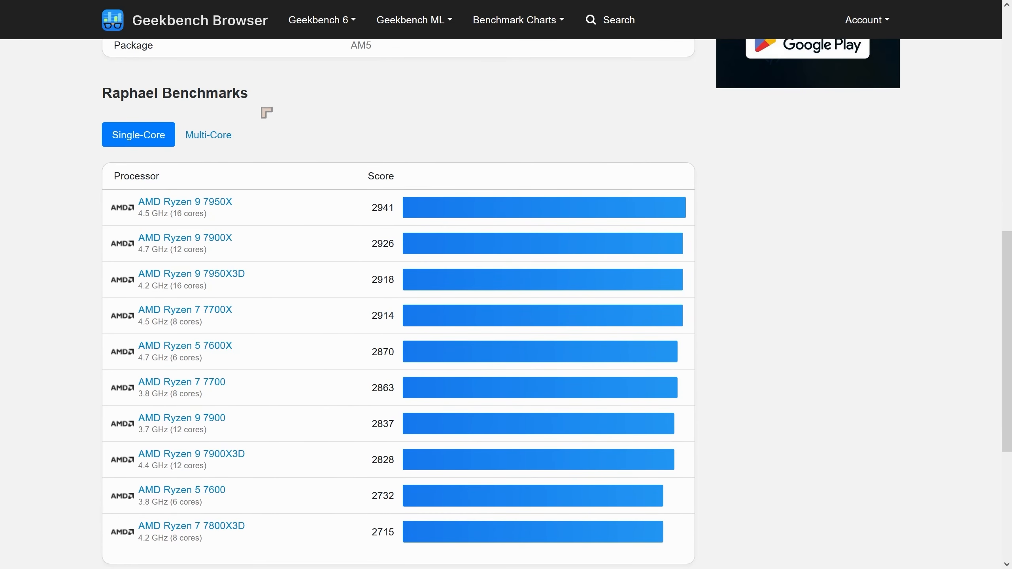
scroll(down, 3)
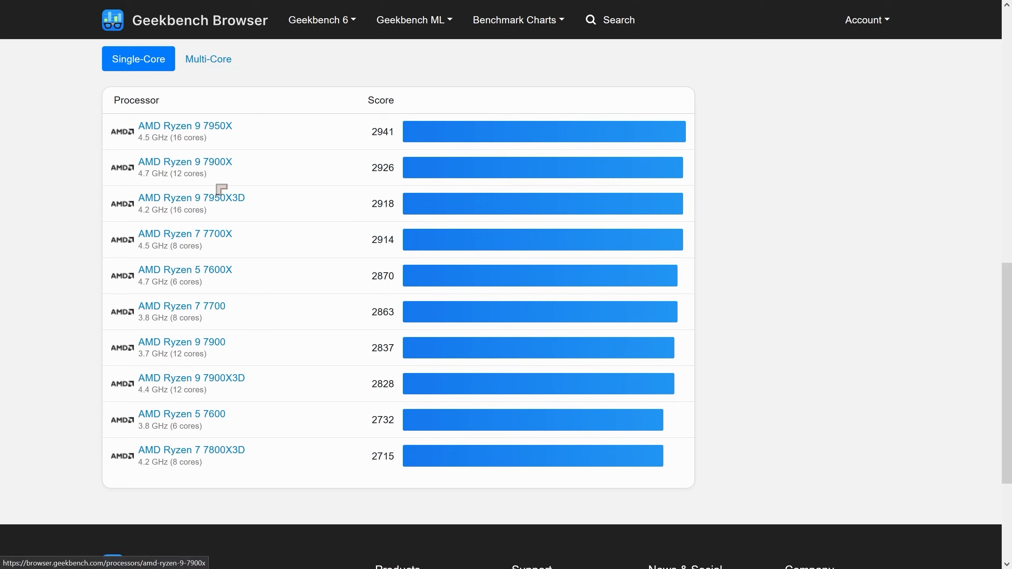
mouse_move(361, 160)
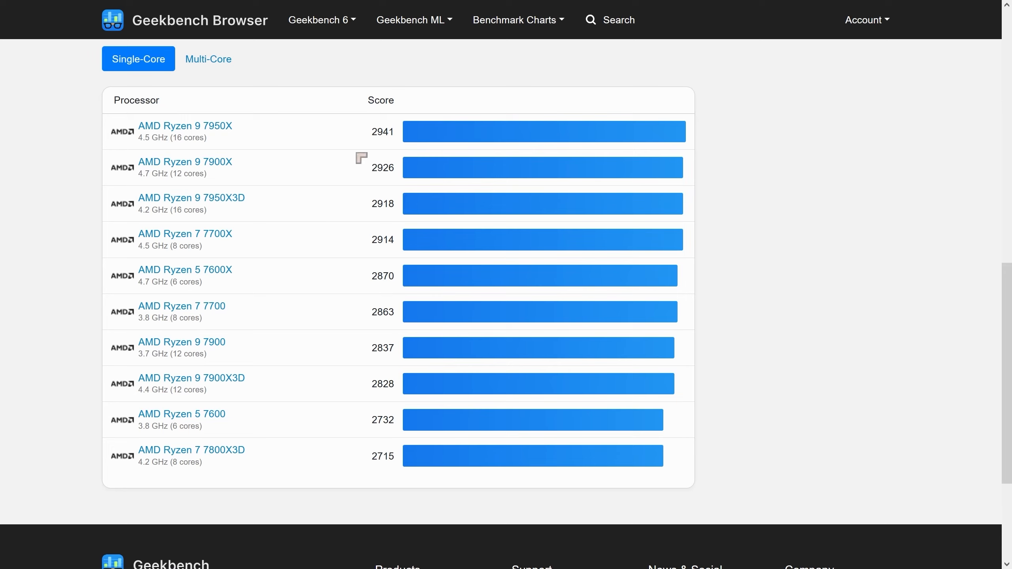
mouse_move(279, 370)
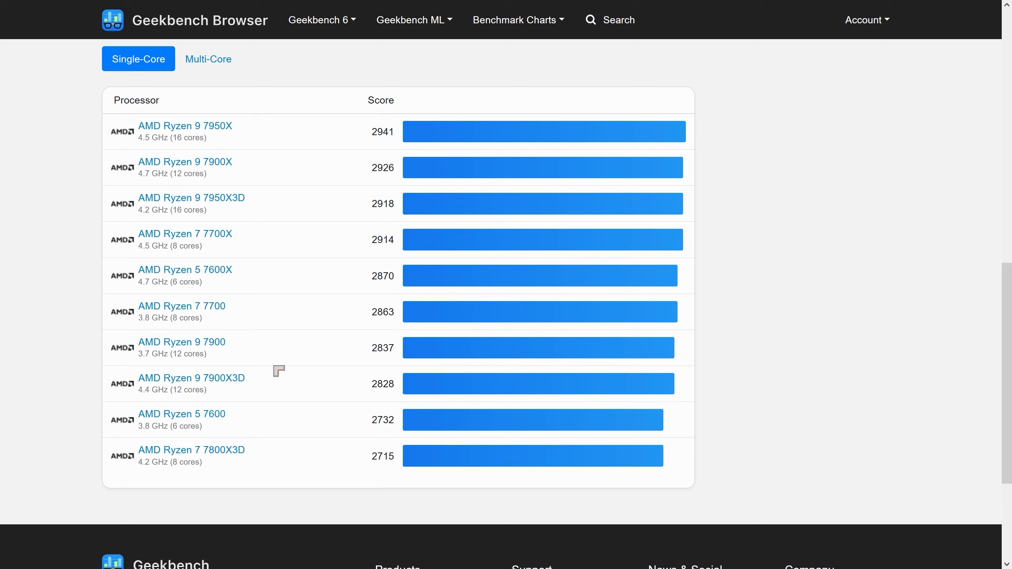
mouse_move(220, 426)
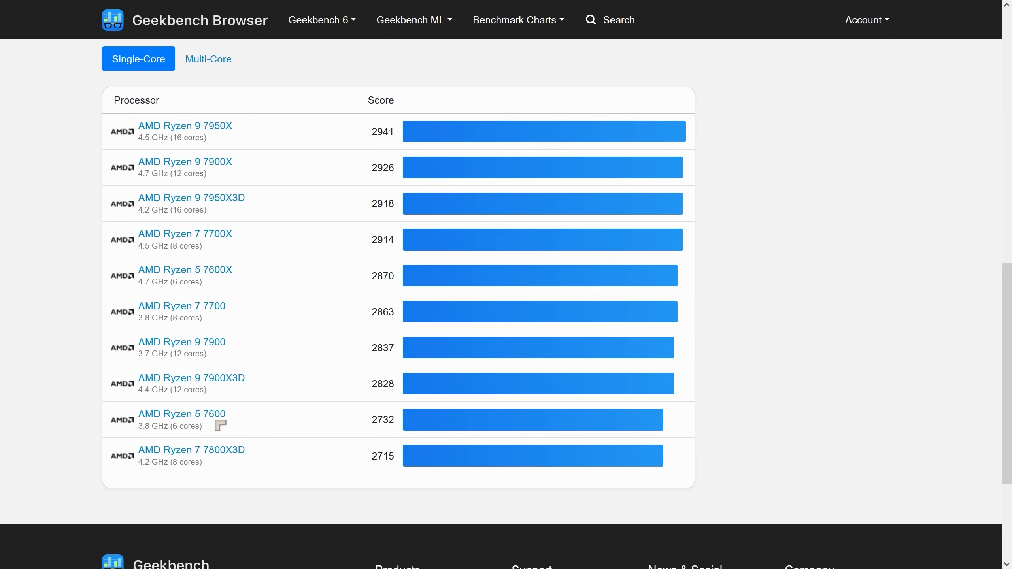
mouse_move(368, 184)
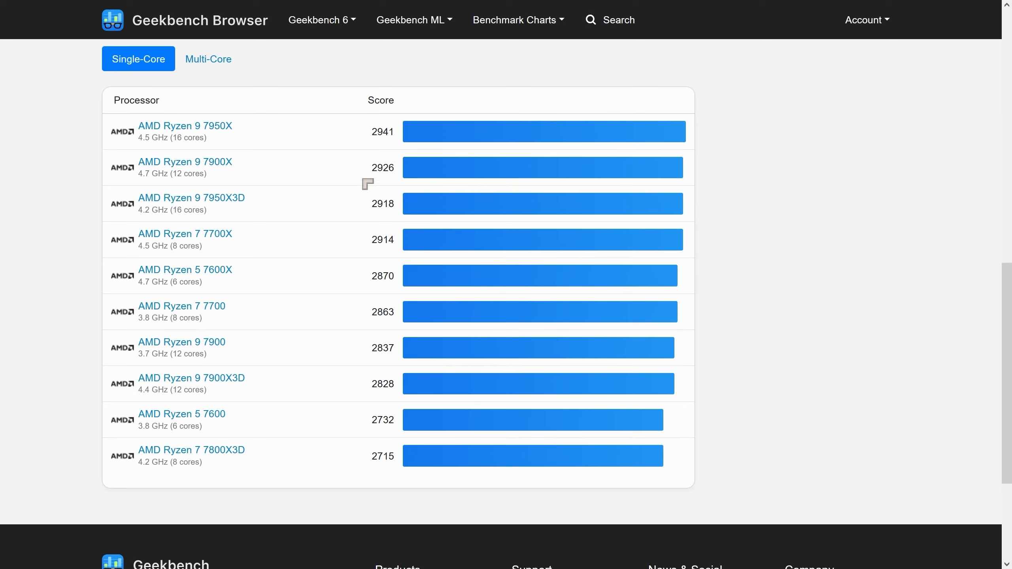
mouse_move(383, 150)
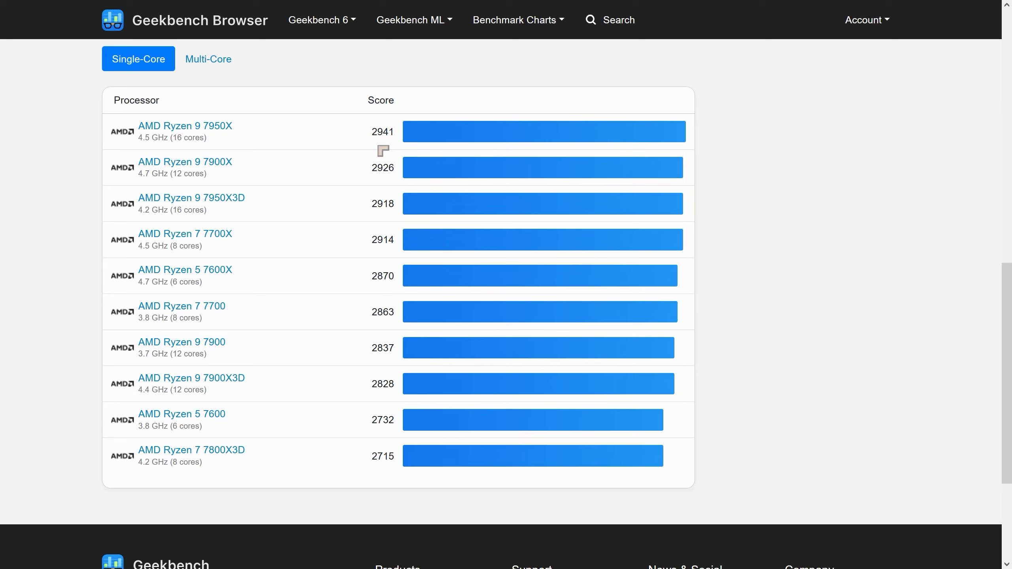
mouse_move(237, 417)
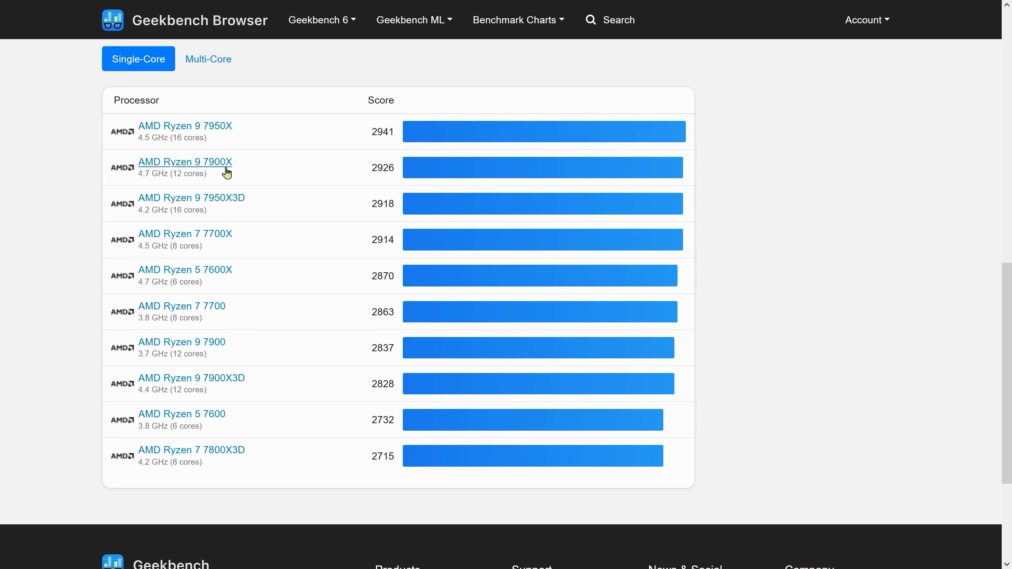
- Rank the Raphael processors by multi-core score, led by the 7950X3D at 19614
click(208, 58)
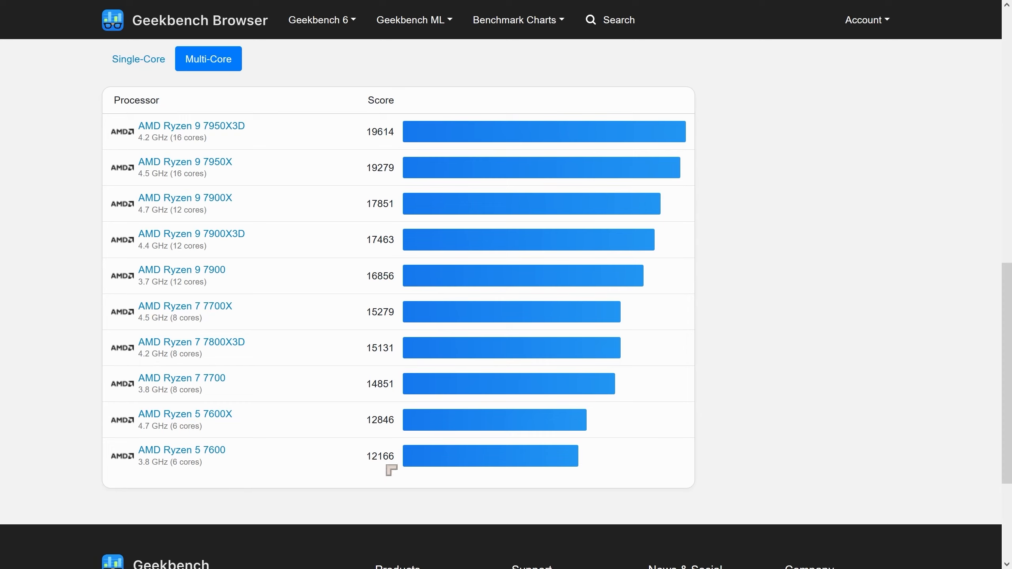
mouse_move(184, 413)
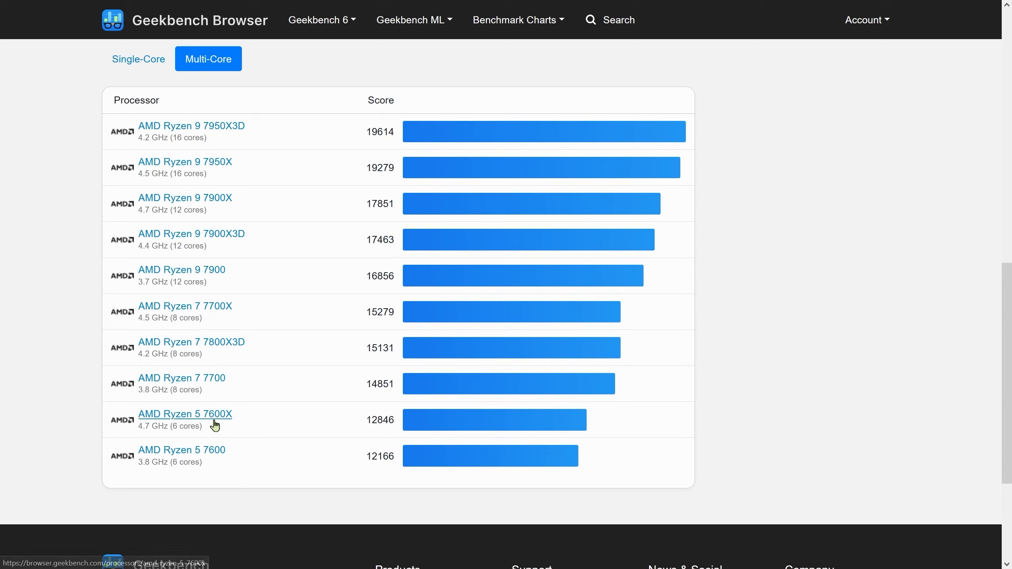
mouse_move(372, 436)
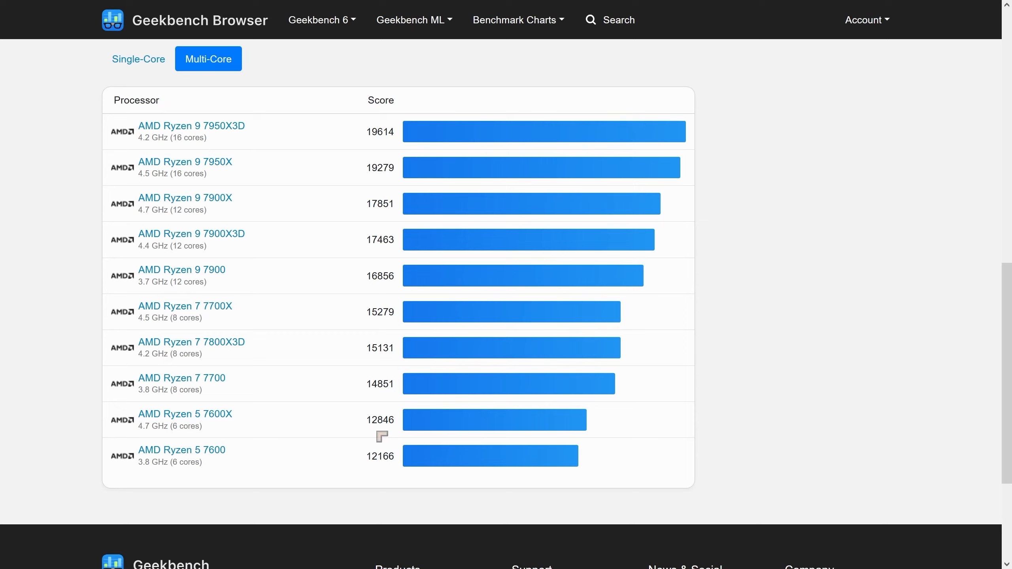
mouse_move(377, 455)
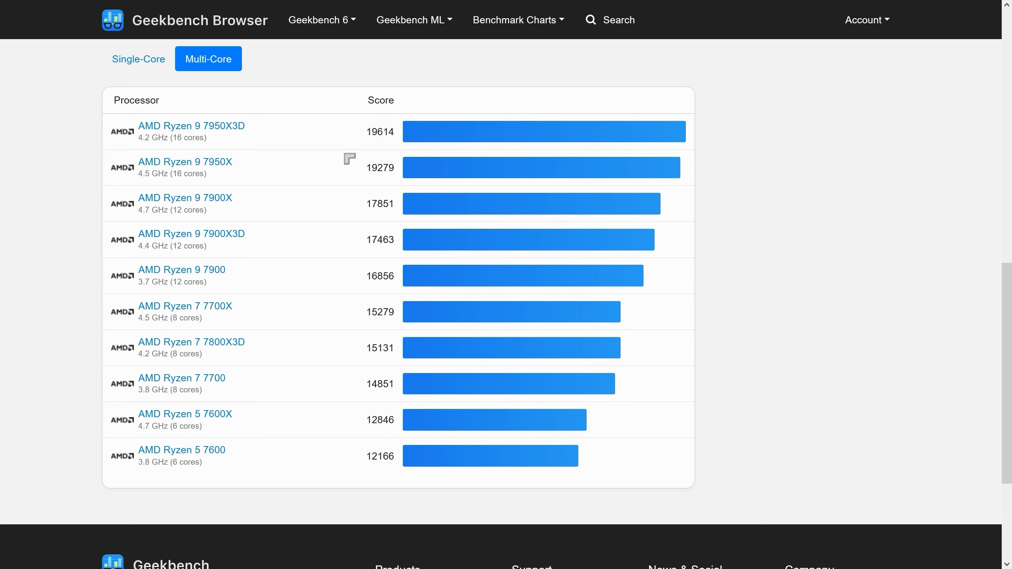
mouse_move(375, 143)
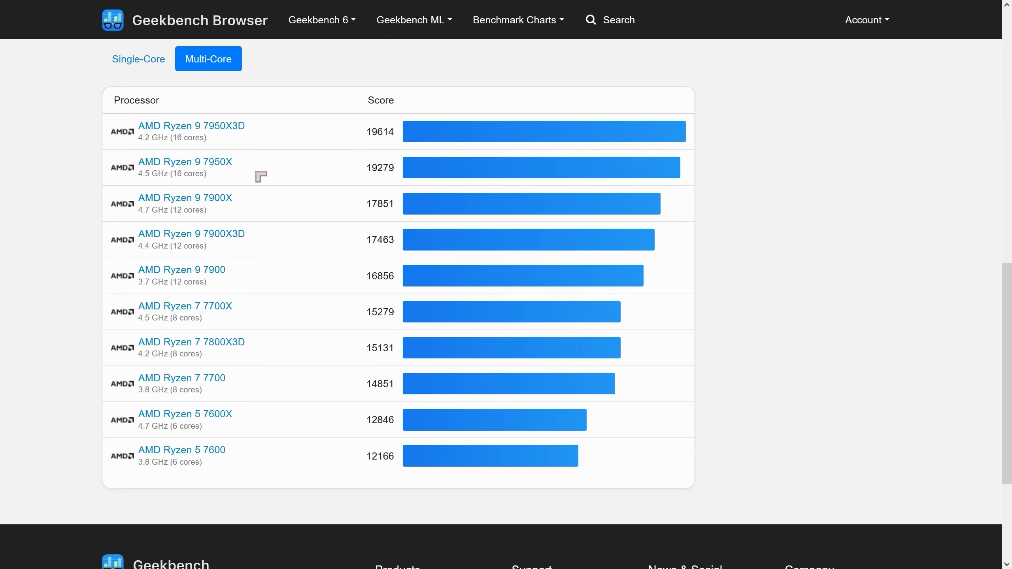
mouse_move(219, 136)
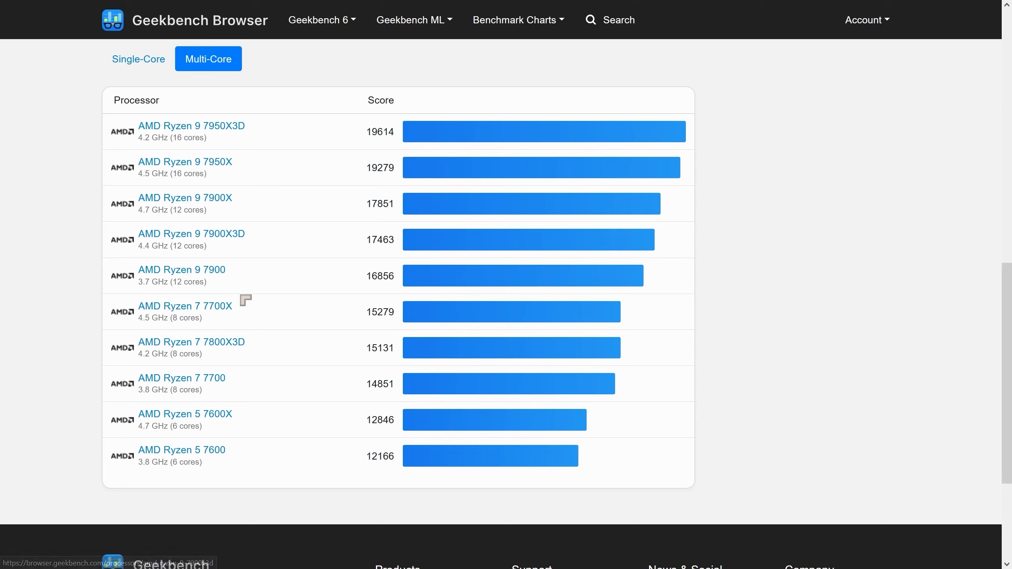
mouse_move(215, 427)
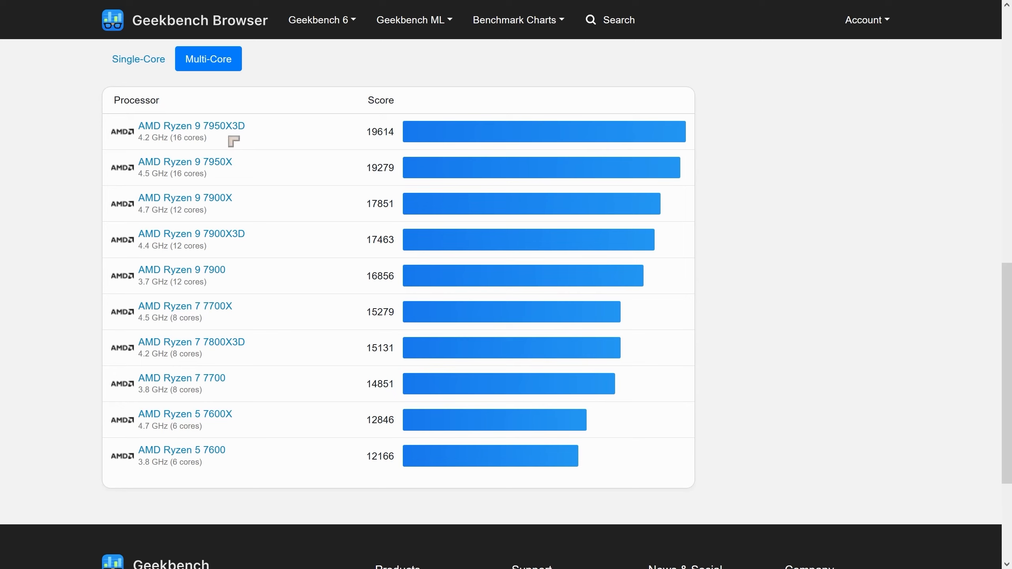
mouse_move(257, 187)
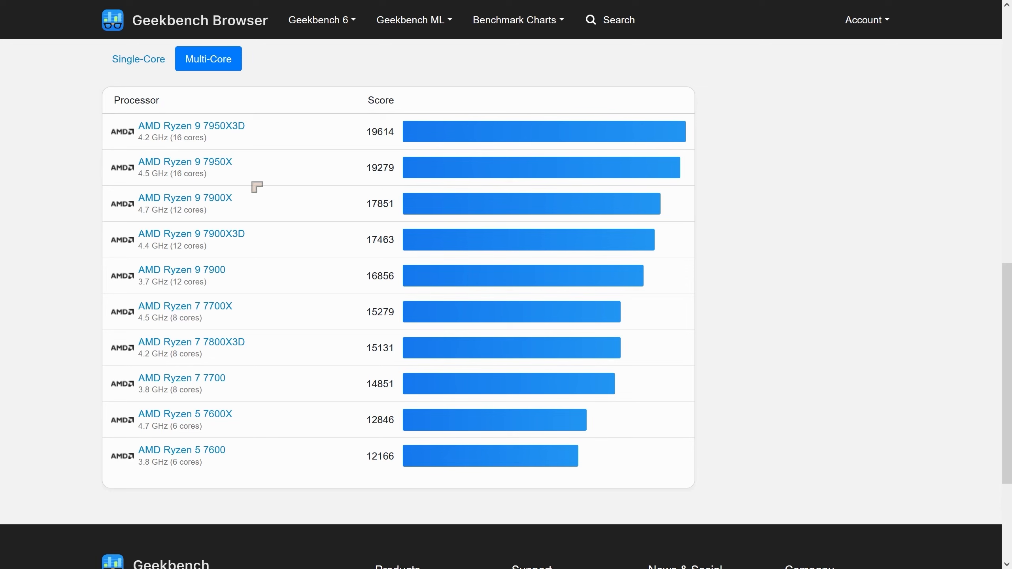
mouse_move(255, 195)
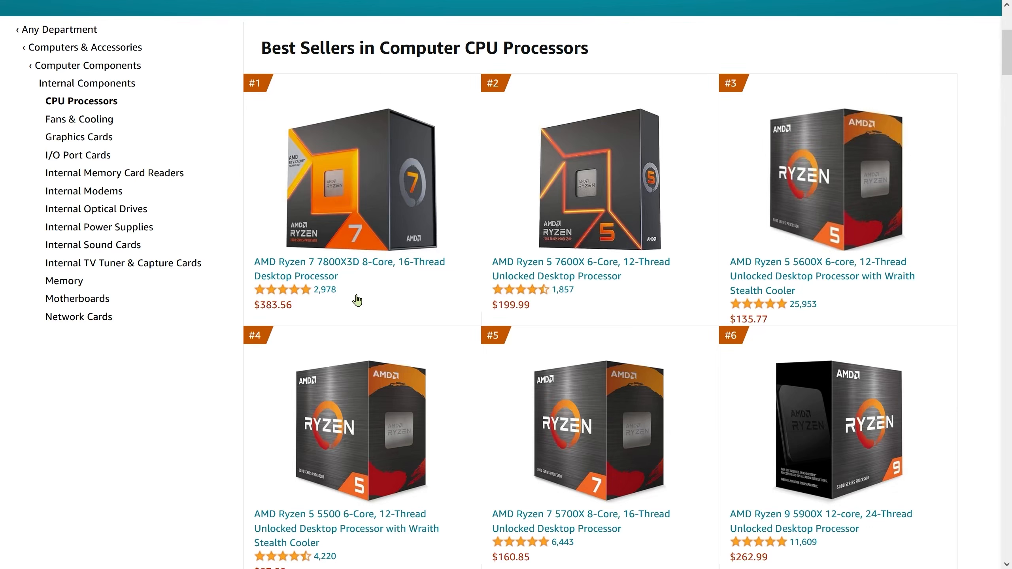
mouse_move(349, 269)
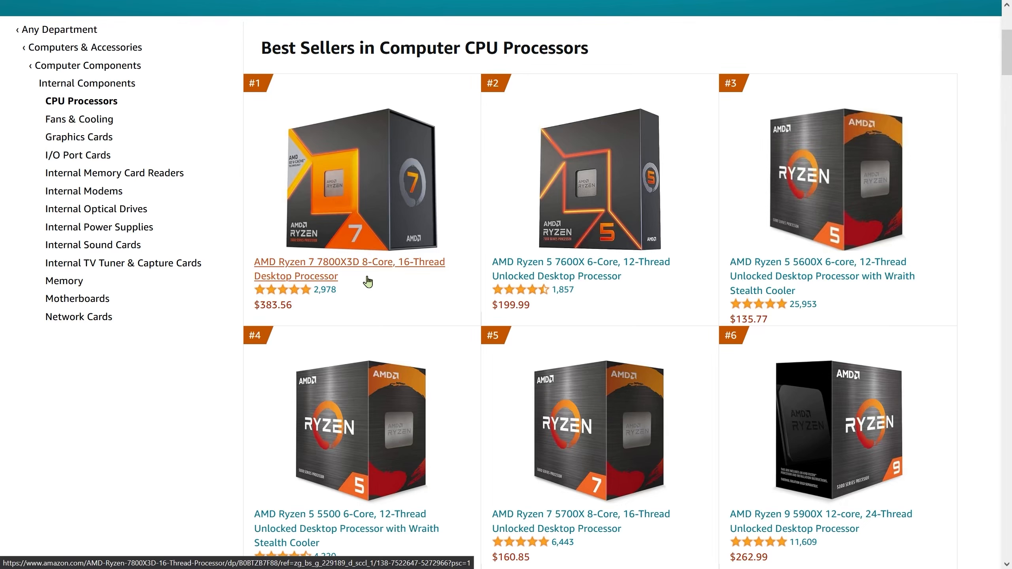
mouse_move(376, 282)
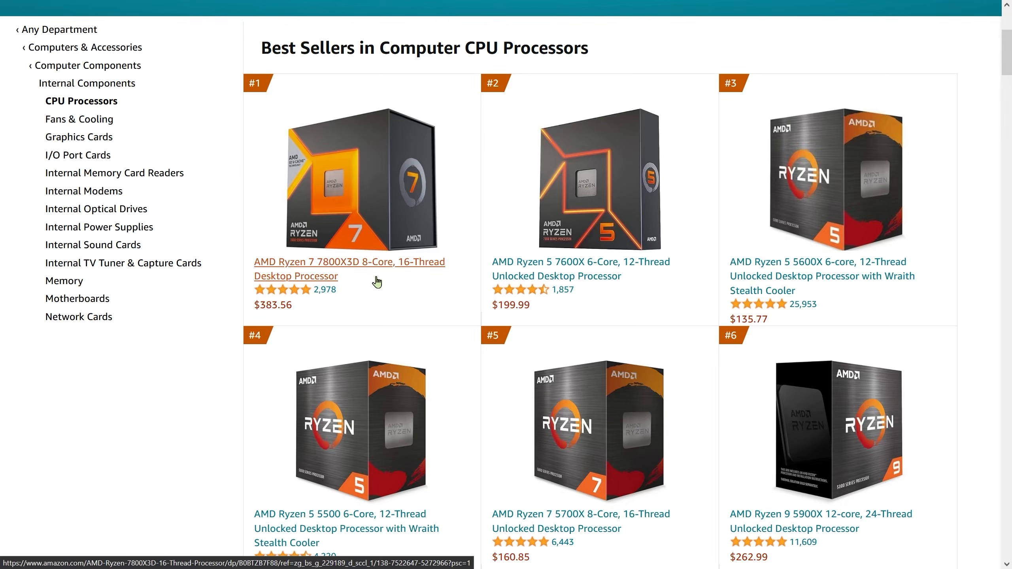
mouse_move(352, 283)
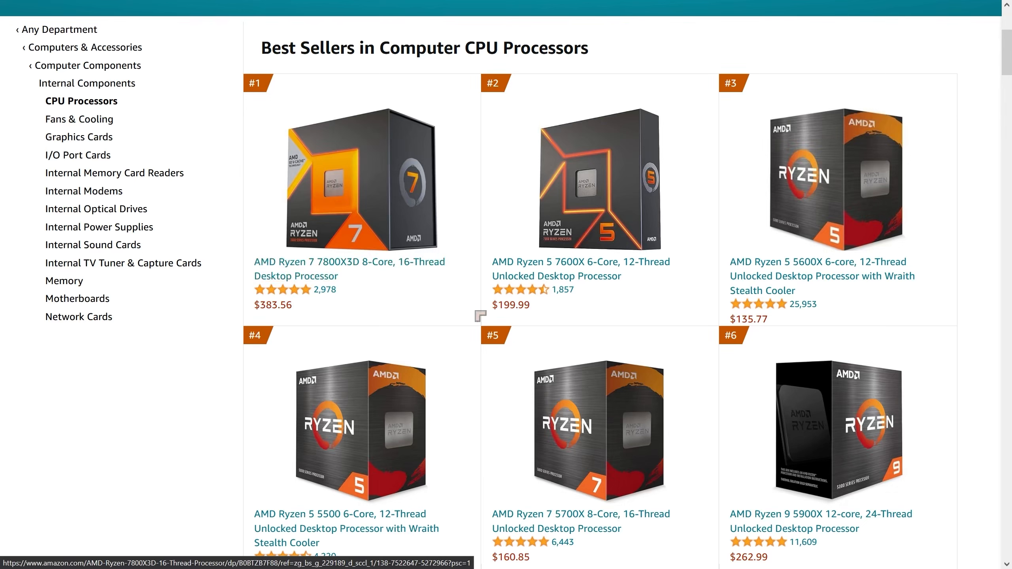
mouse_move(818, 276)
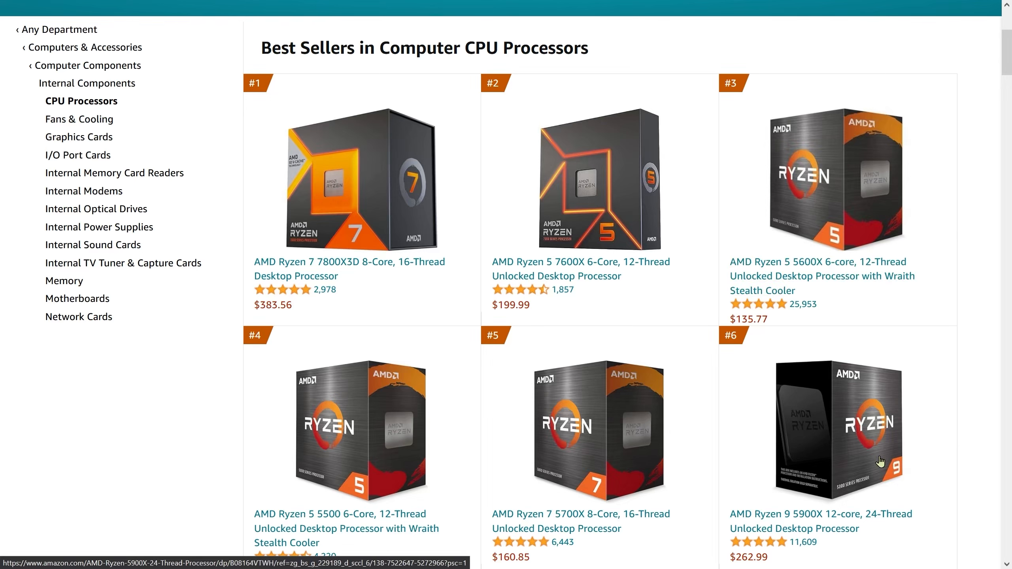
mouse_move(317, 242)
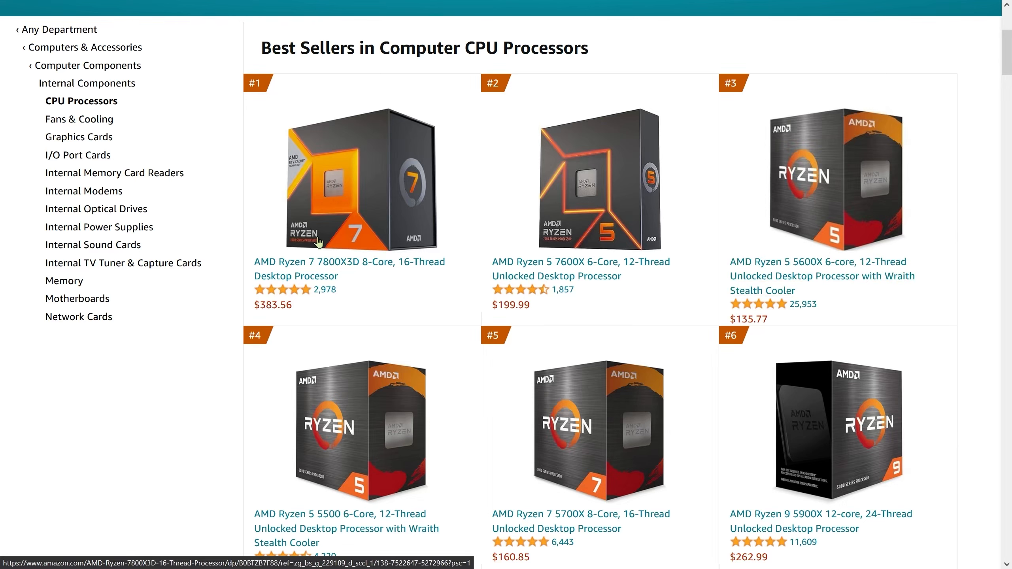
mouse_move(840, 425)
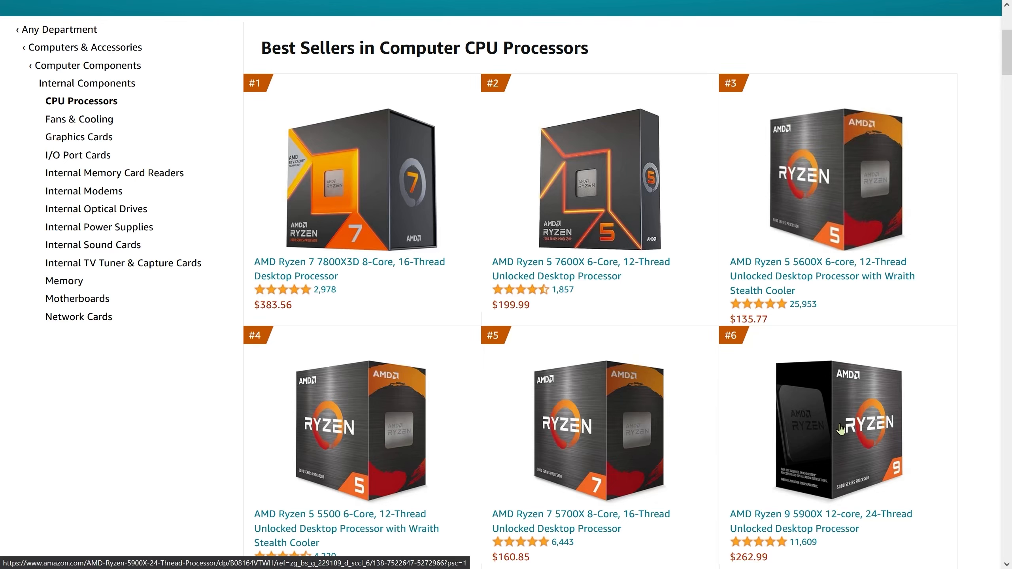
mouse_move(820, 276)
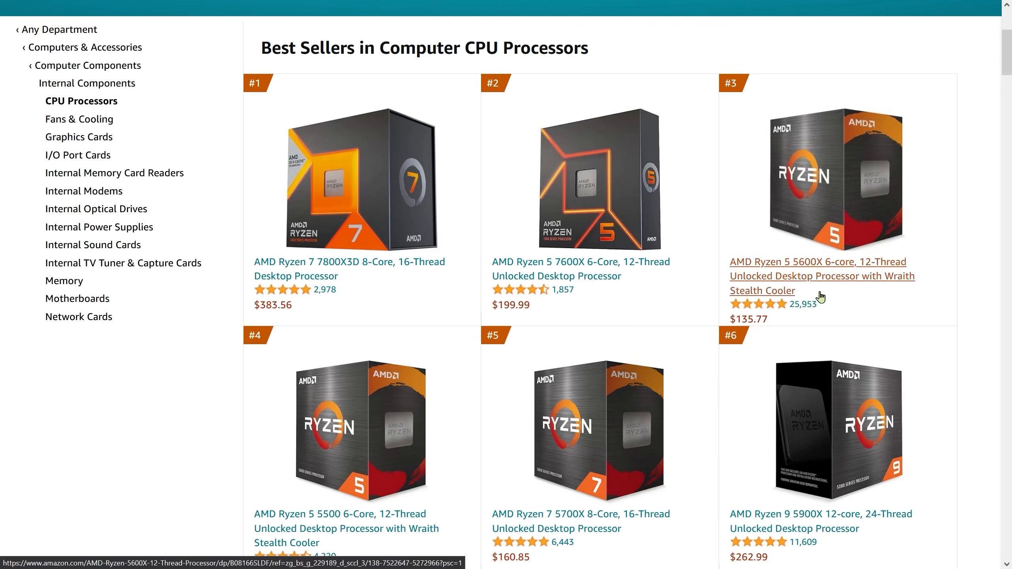
mouse_move(503, 398)
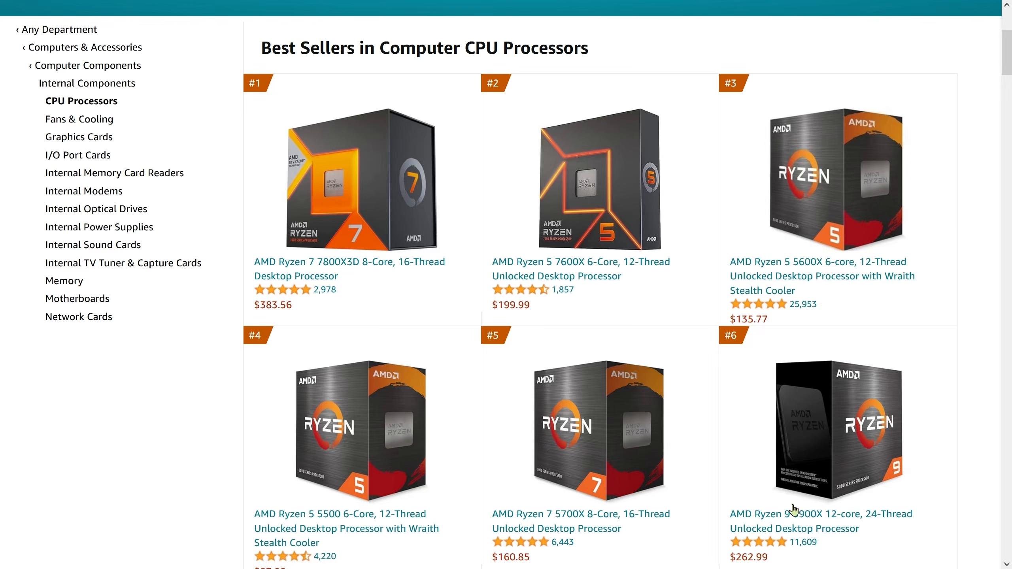
mouse_move(821, 521)
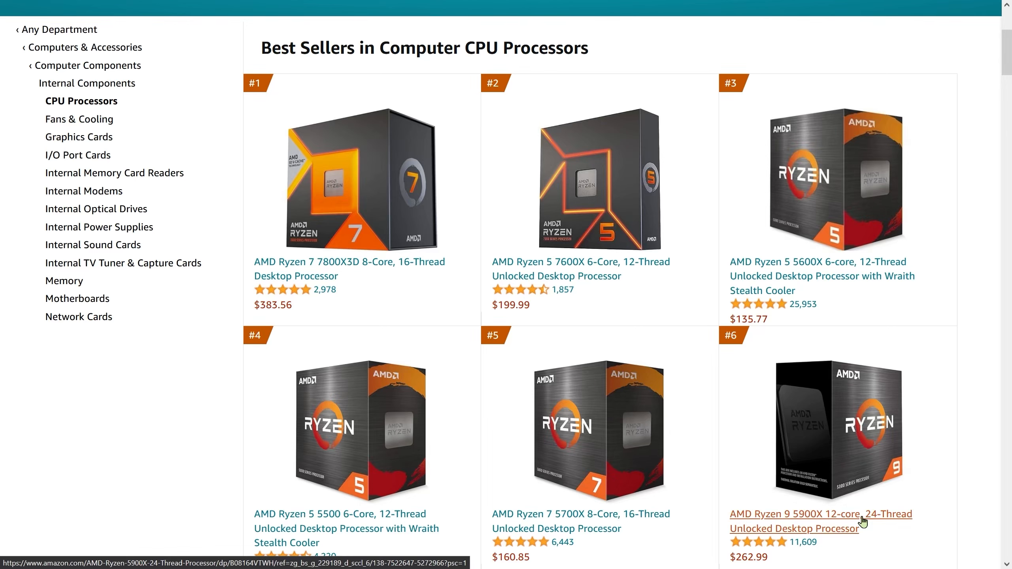
mouse_move(862, 522)
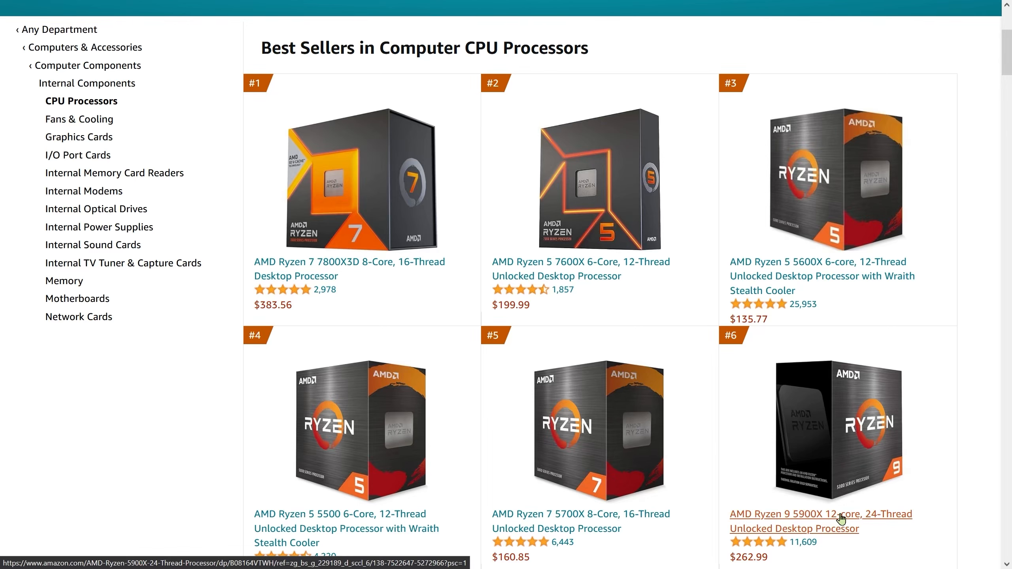
scroll(down, 3)
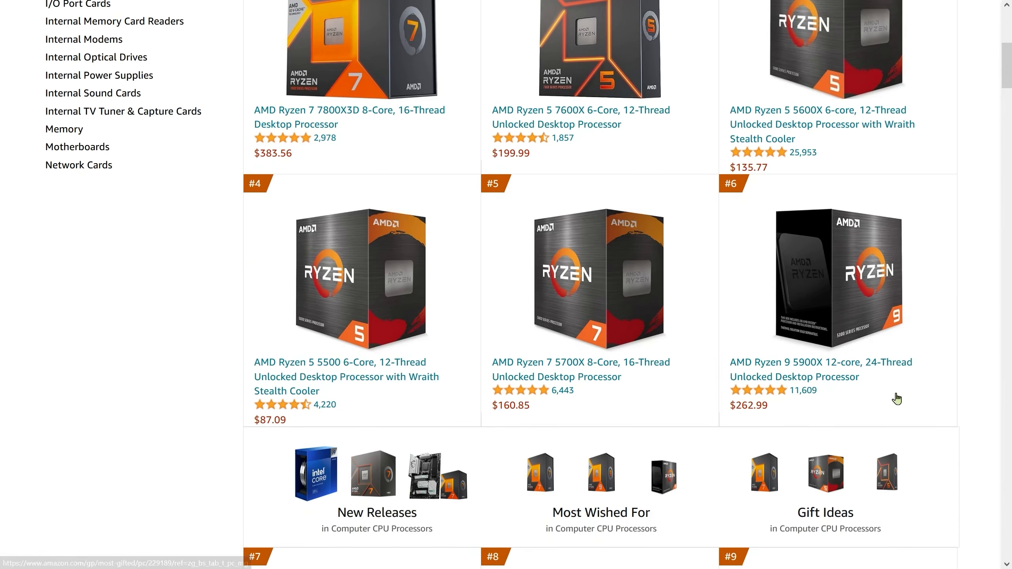
scroll(down, 3)
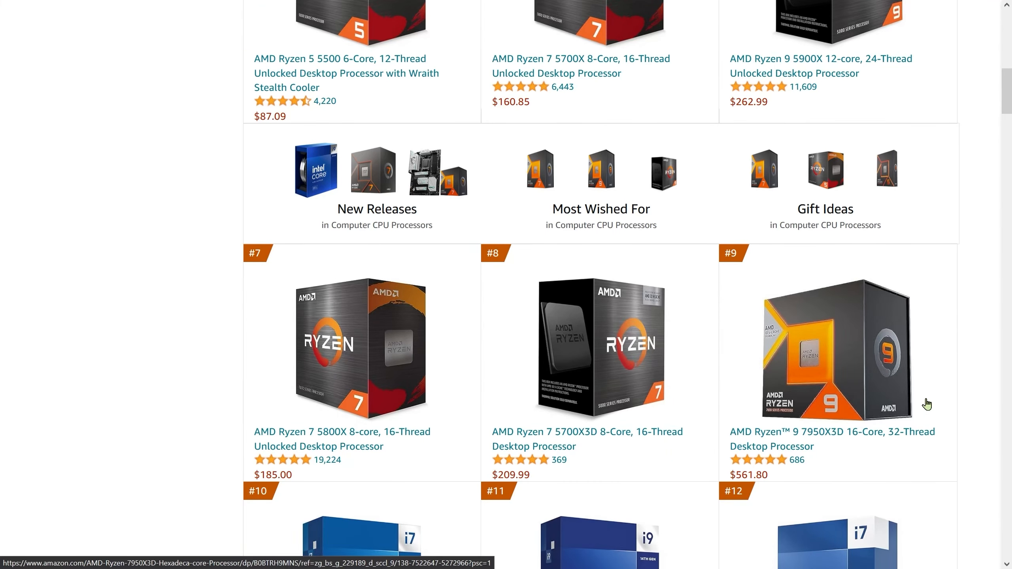
scroll(down, 3)
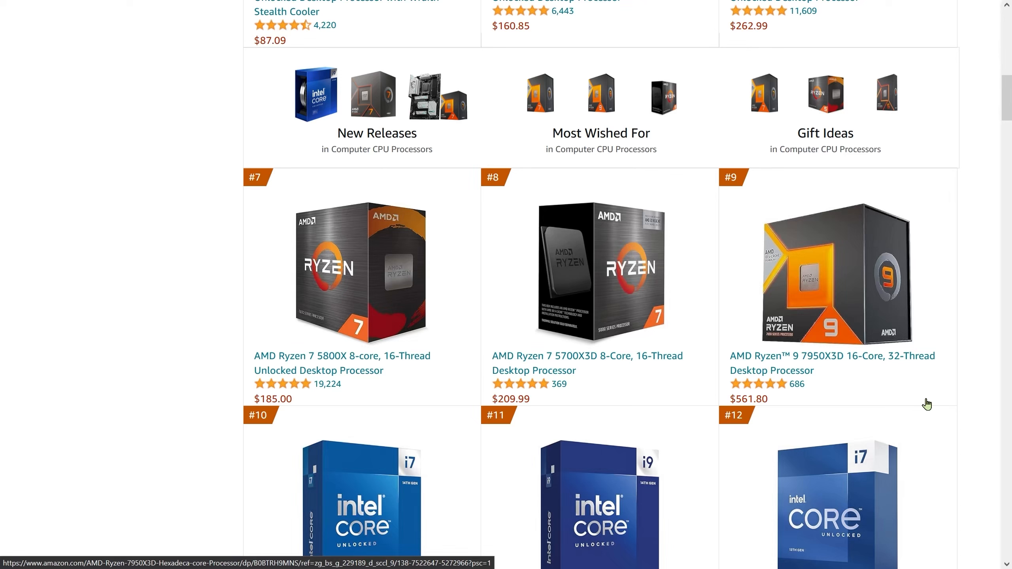
mouse_move(757, 405)
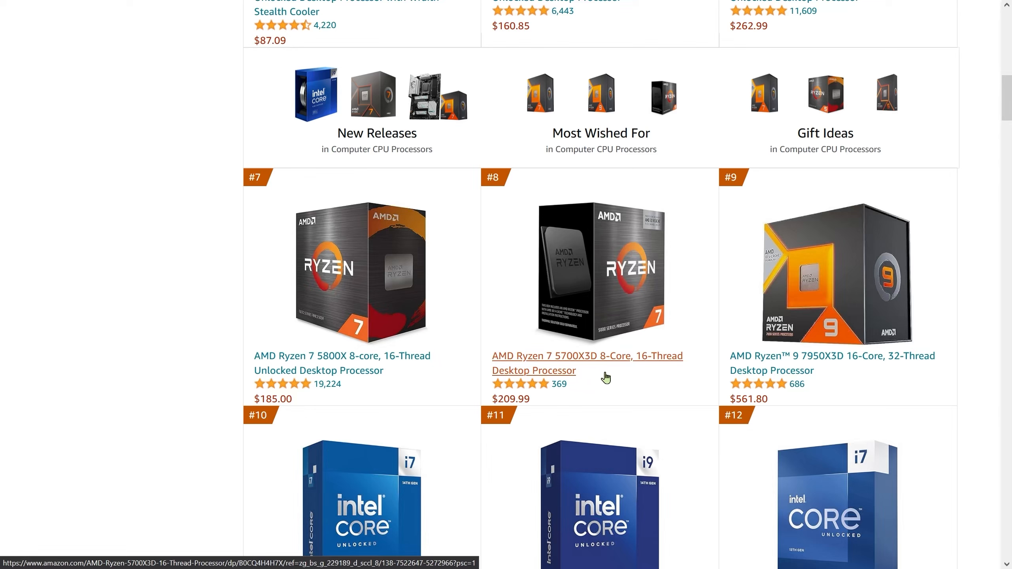
mouse_move(663, 379)
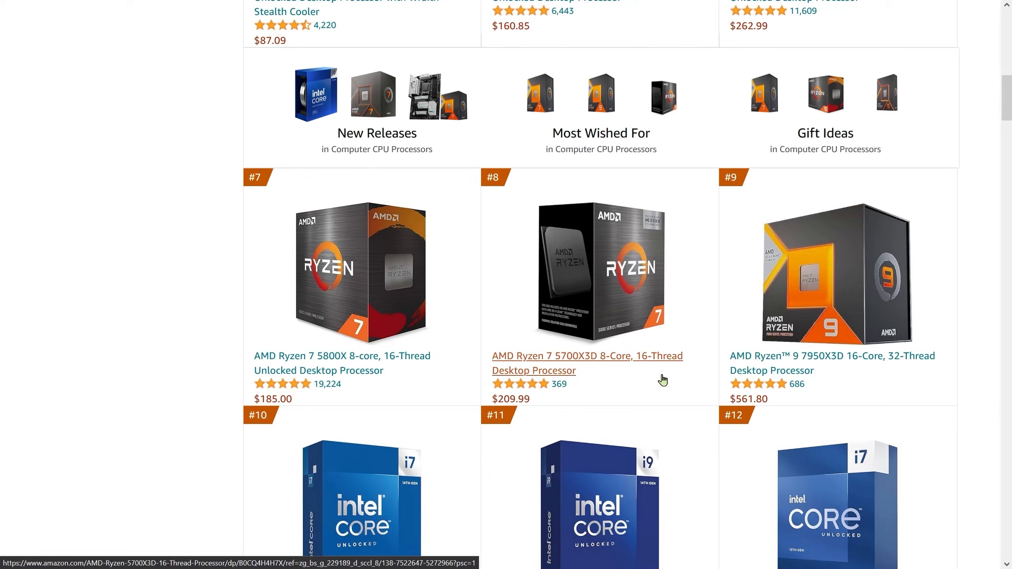
mouse_move(823, 374)
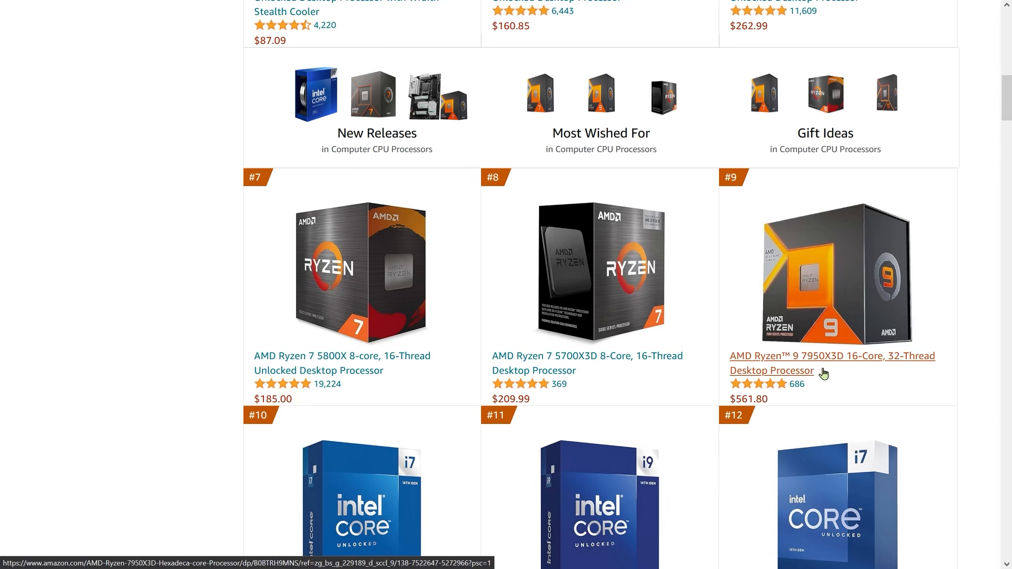
mouse_move(826, 409)
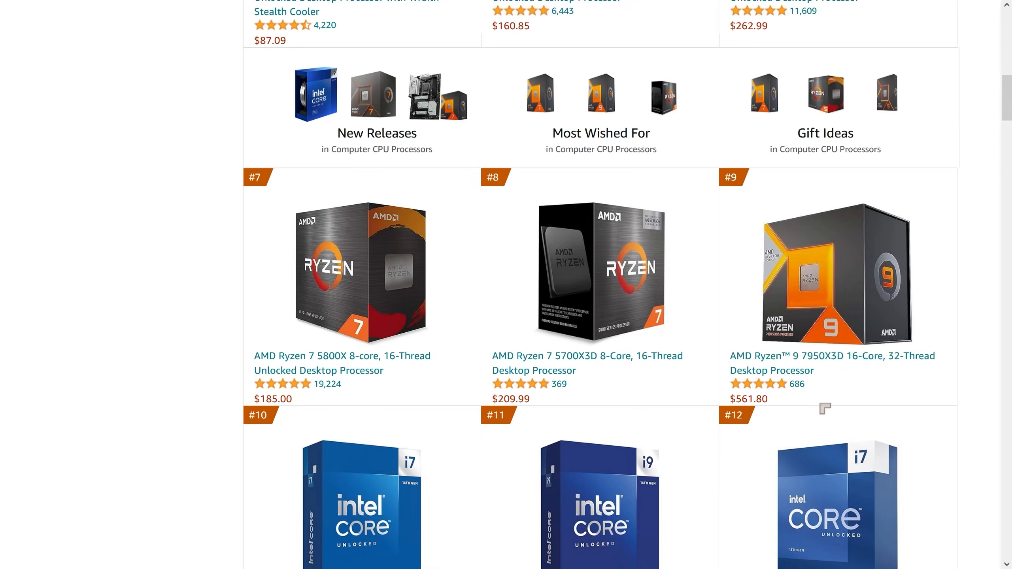
mouse_move(967, 391)
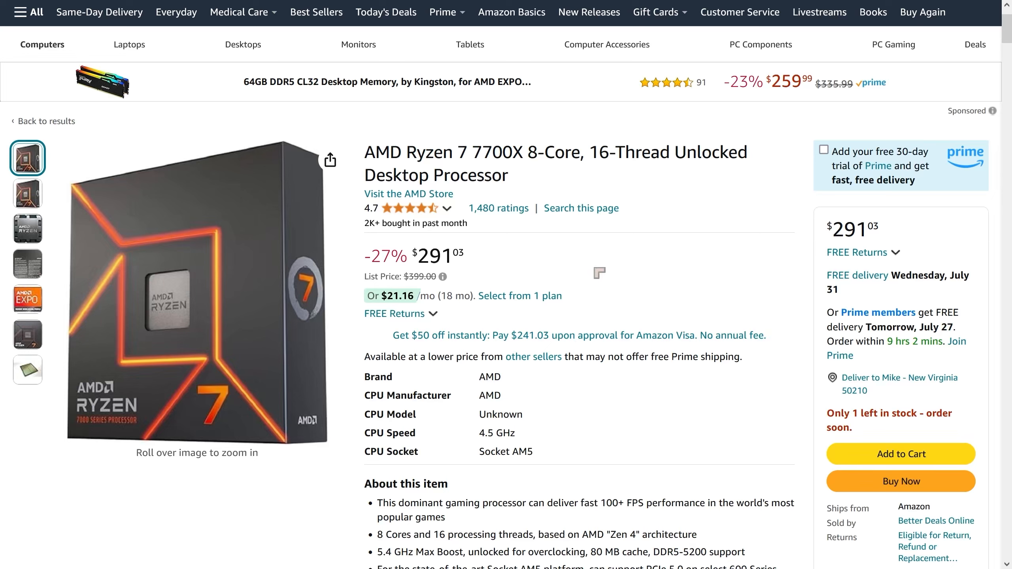
mouse_move(595, 307)
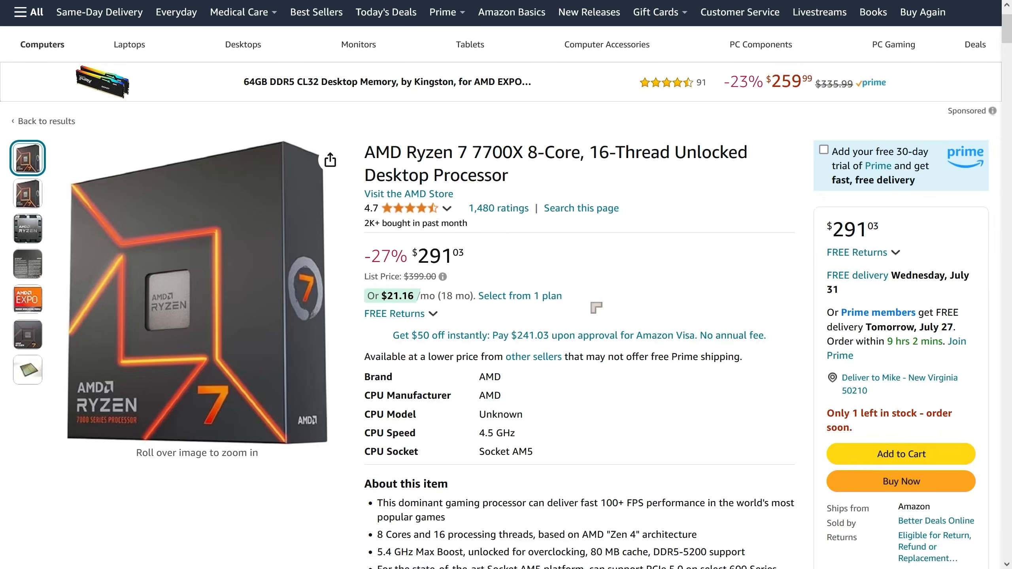
mouse_move(520, 296)
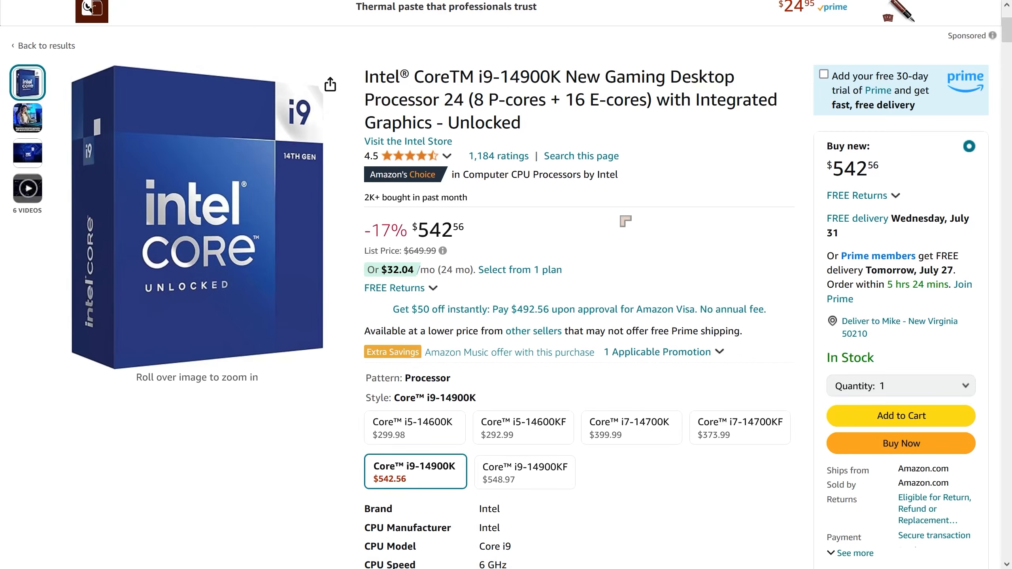
mouse_move(408, 156)
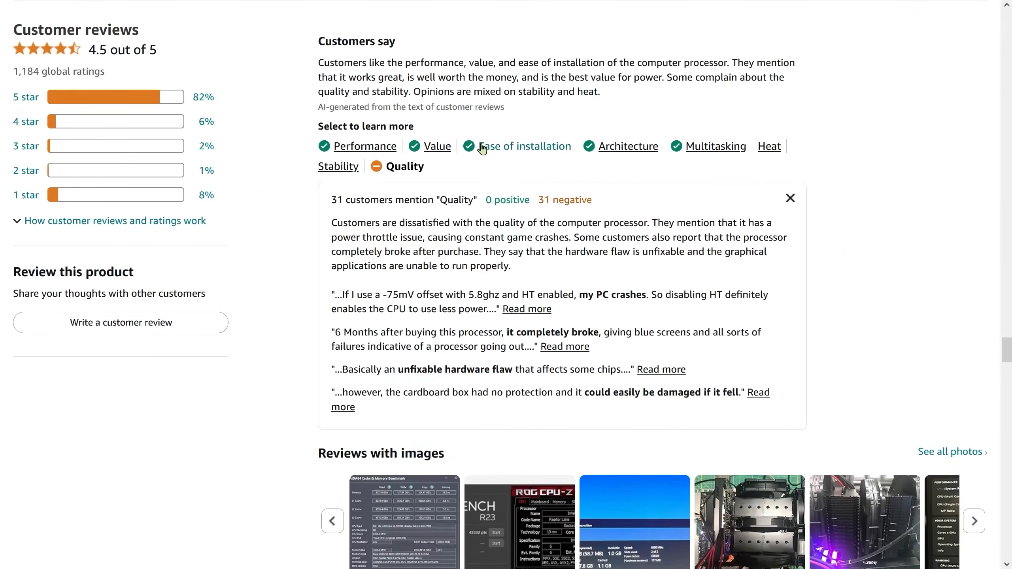
mouse_move(356, 273)
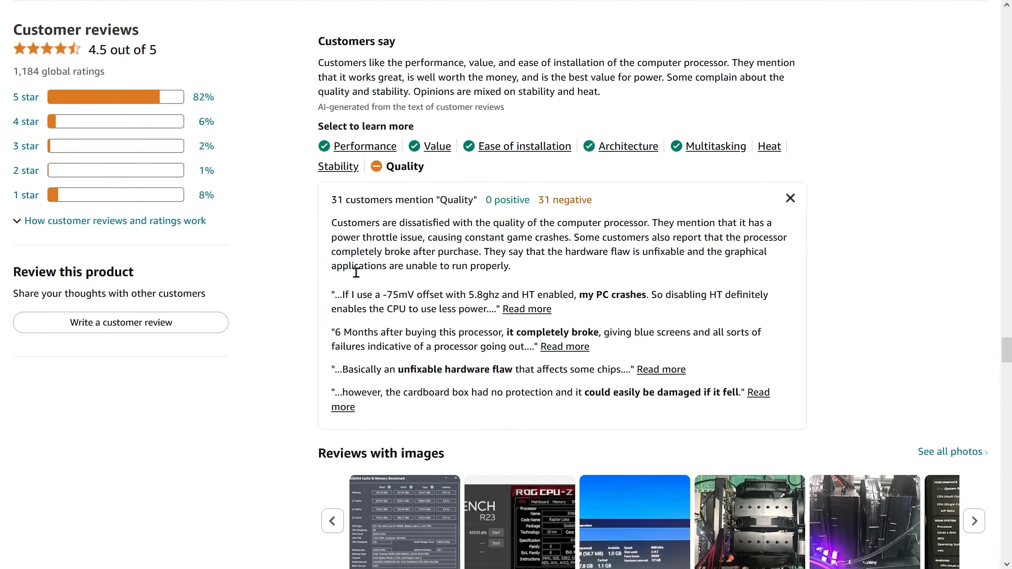
mouse_move(71, 202)
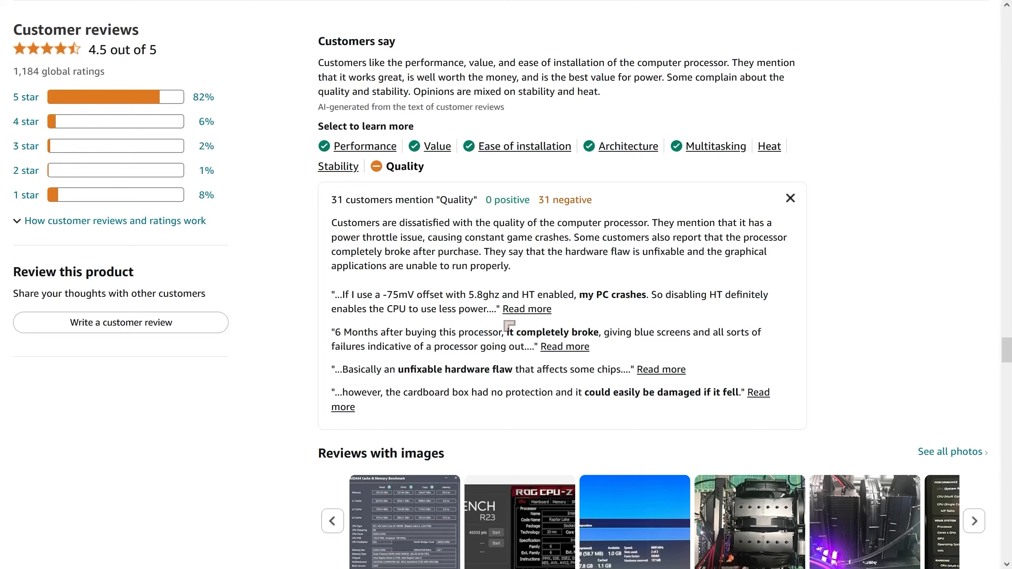
mouse_move(809, 385)
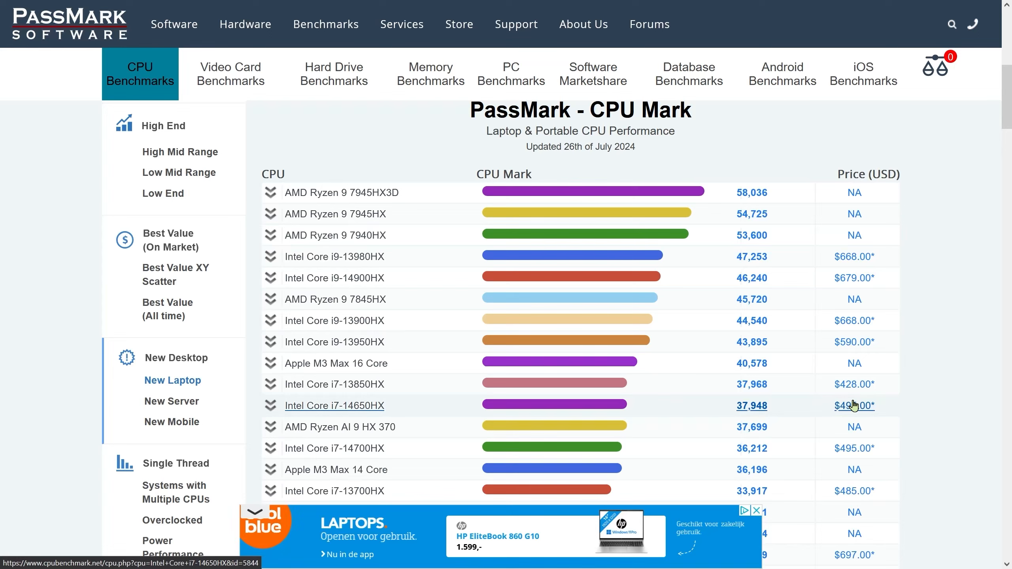
mouse_move(384, 252)
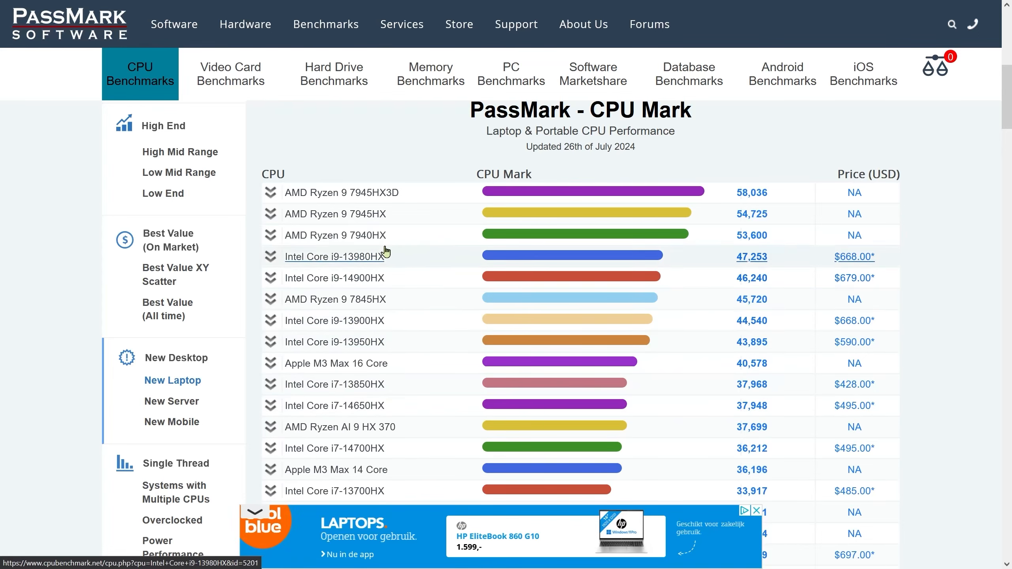
mouse_move(339, 214)
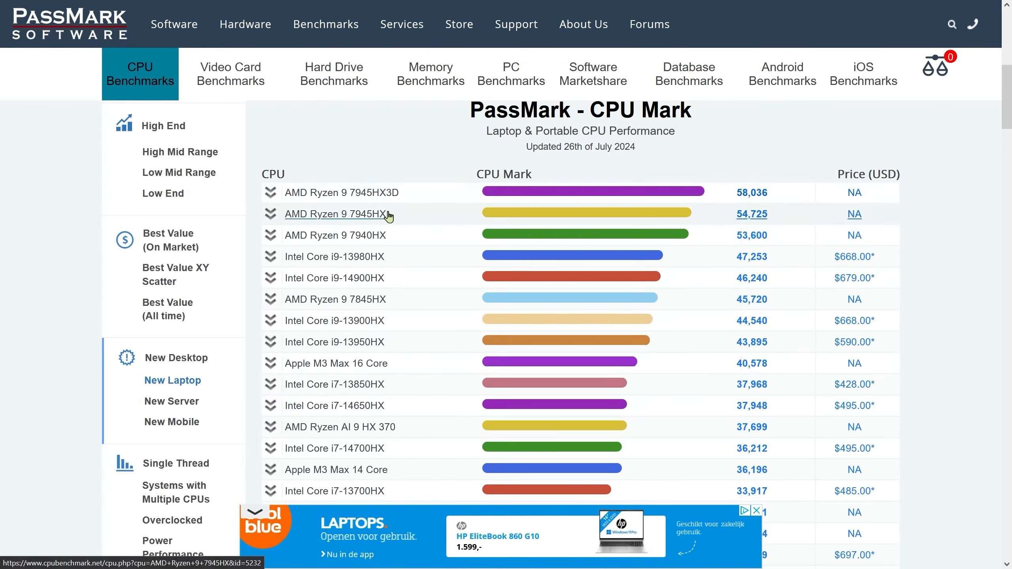
mouse_move(534, 213)
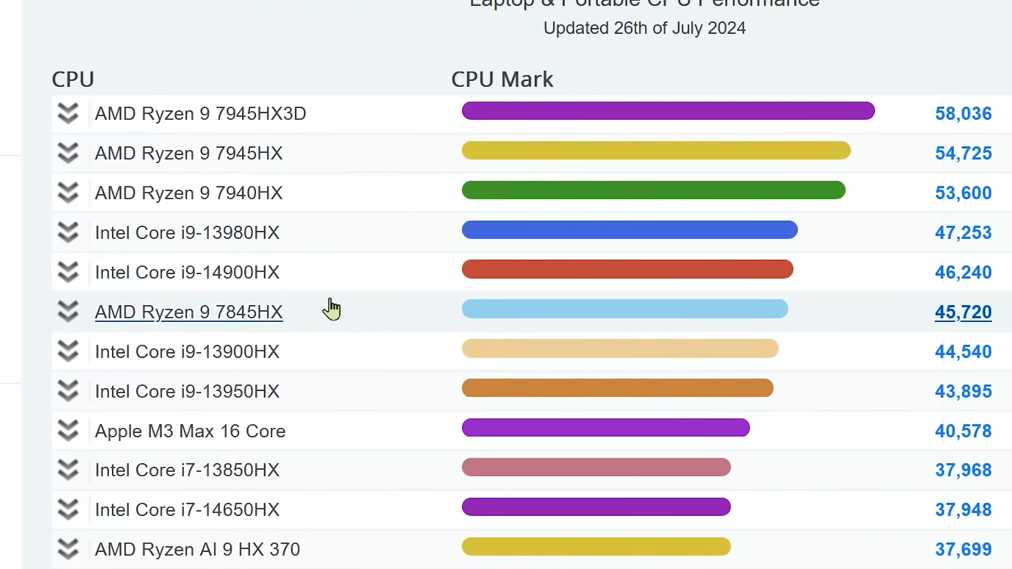
mouse_move(394, 433)
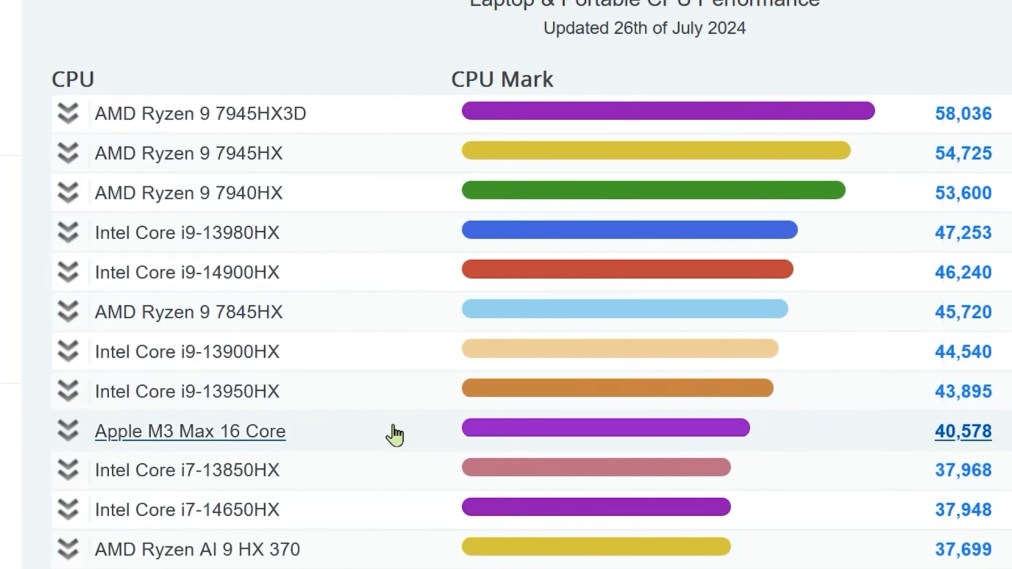
mouse_move(331, 139)
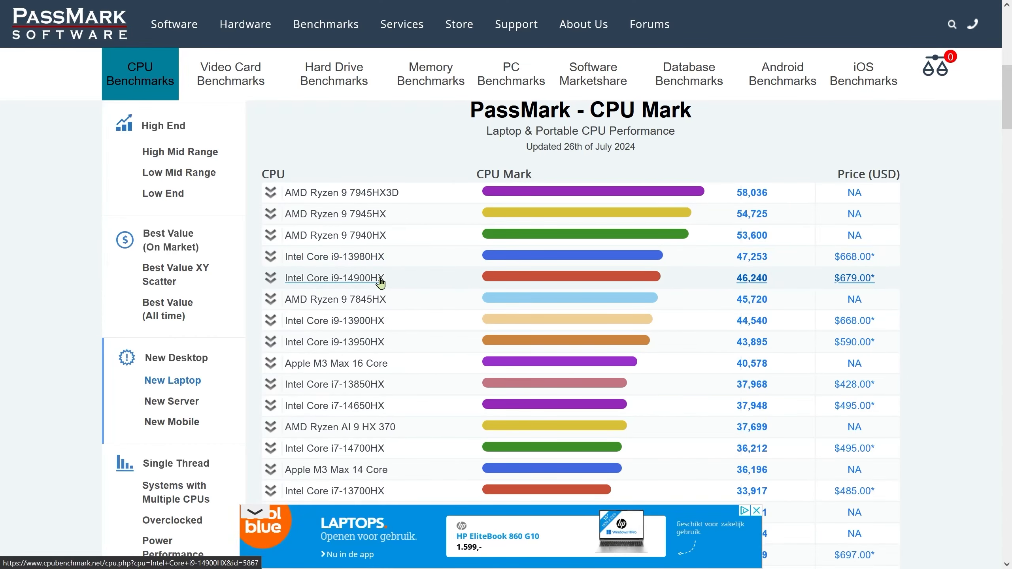
mouse_move(385, 268)
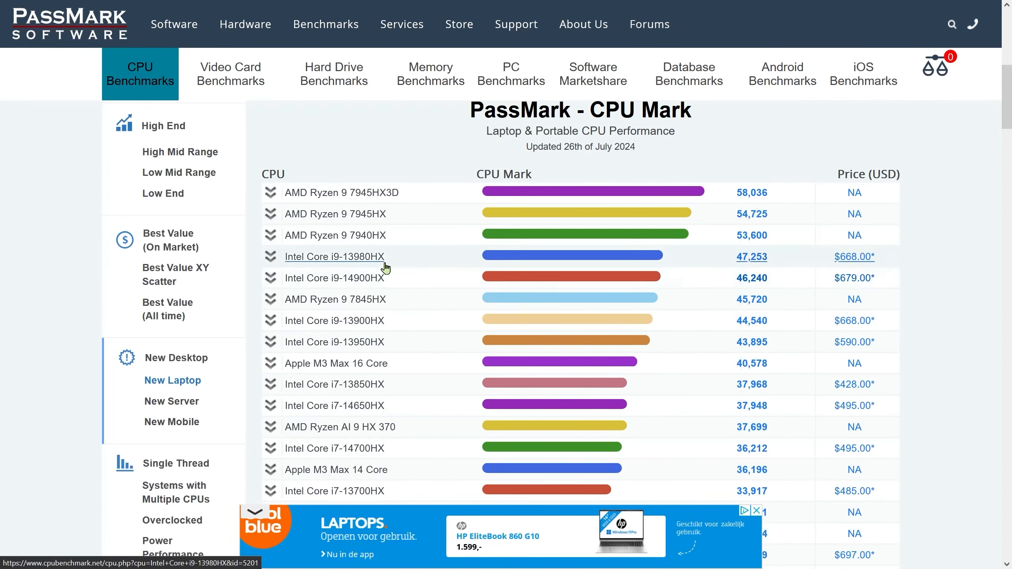
mouse_move(385, 262)
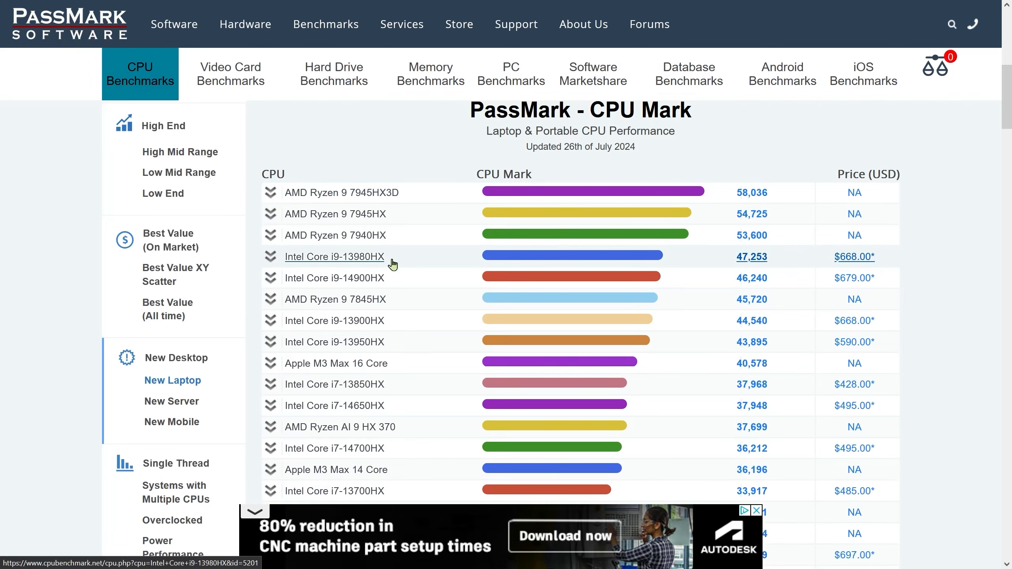
mouse_move(429, 298)
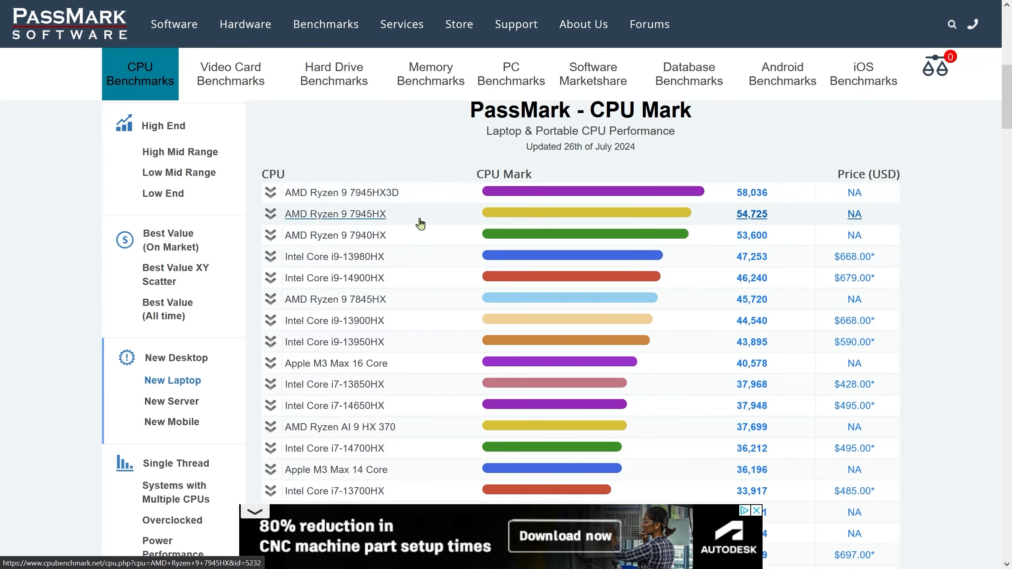
mouse_move(462, 291)
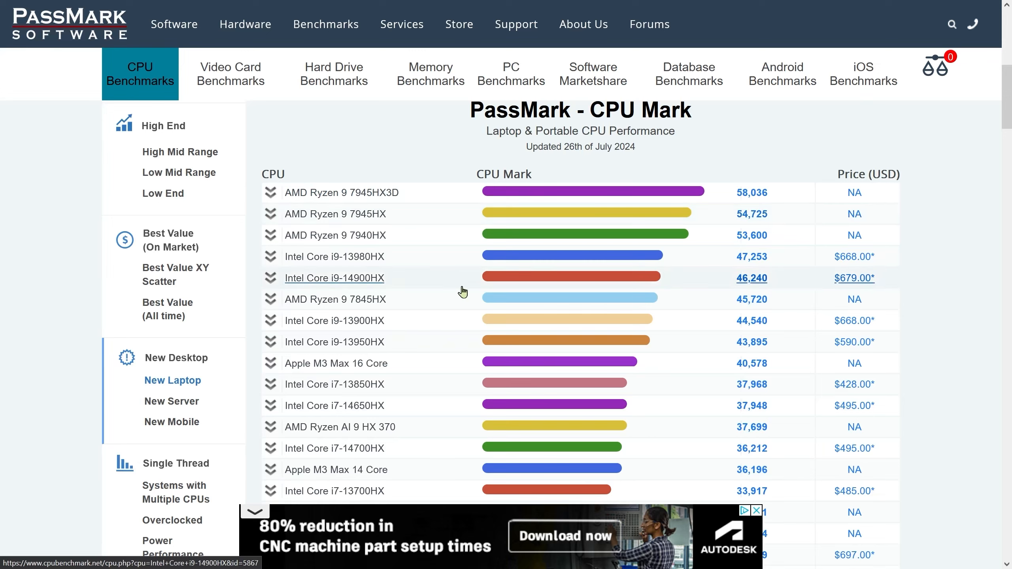
mouse_move(322, 367)
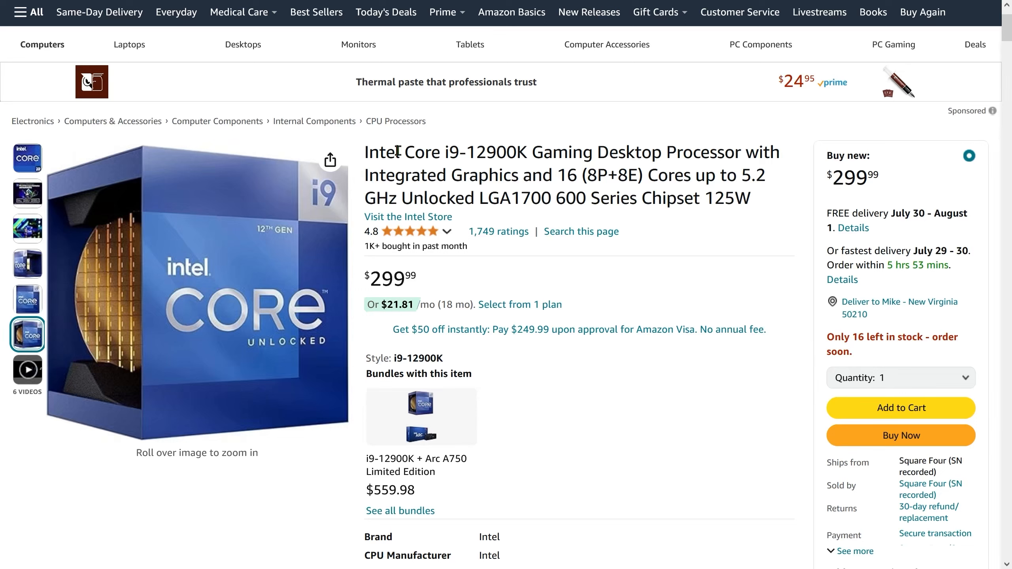
- Select part of the Intel Core i9-12900K product title on its Amazon listing
drag(400, 152, 498, 153)
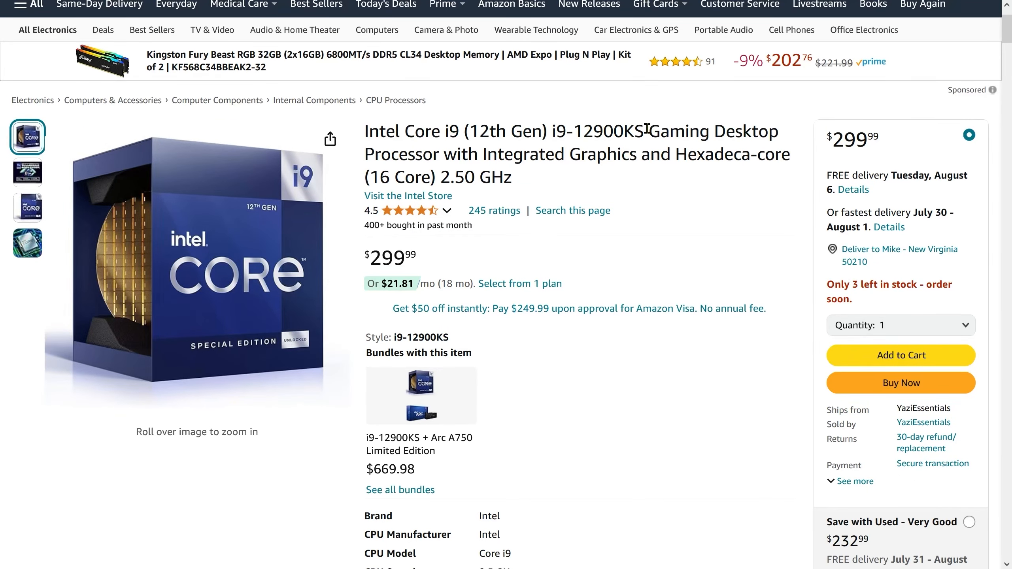
- Select the i9-12900KS model name in the Amazon product title
double_click(600, 131)
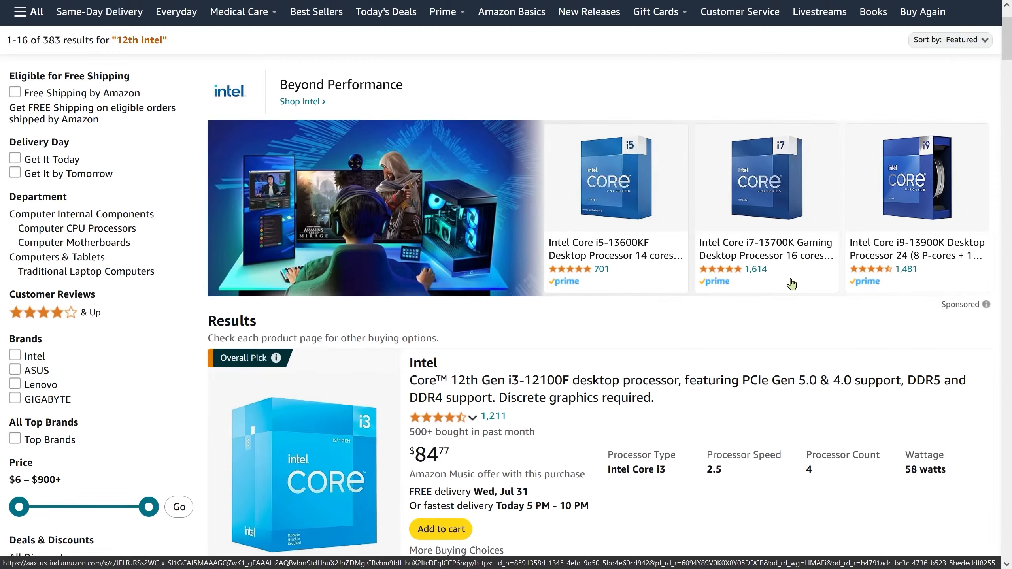
- Look through the Amazon "12th intel" results listing 12th-gen Core processors and prices
scroll(down, 3)
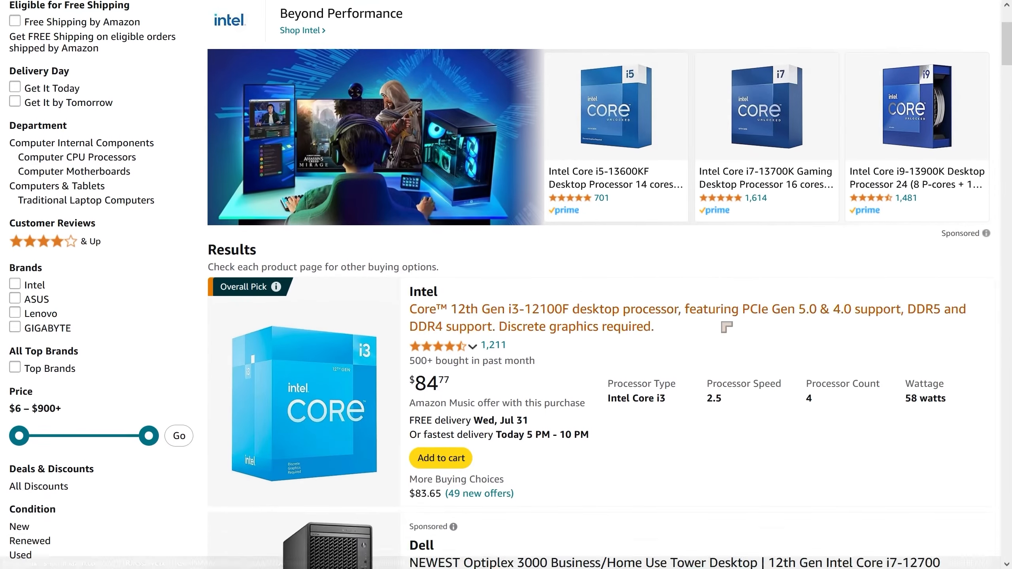
scroll(down, 3)
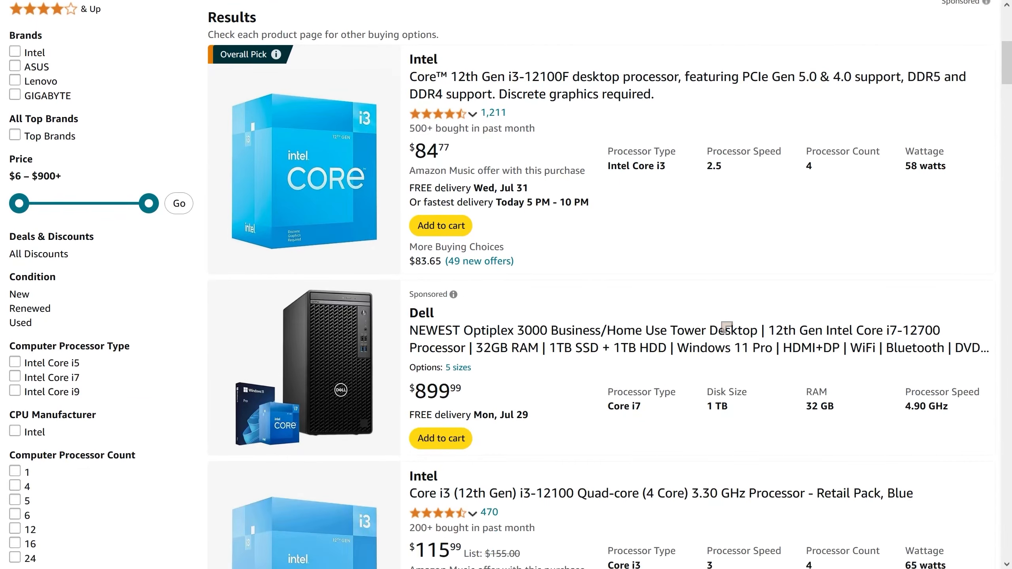
scroll(down, 3)
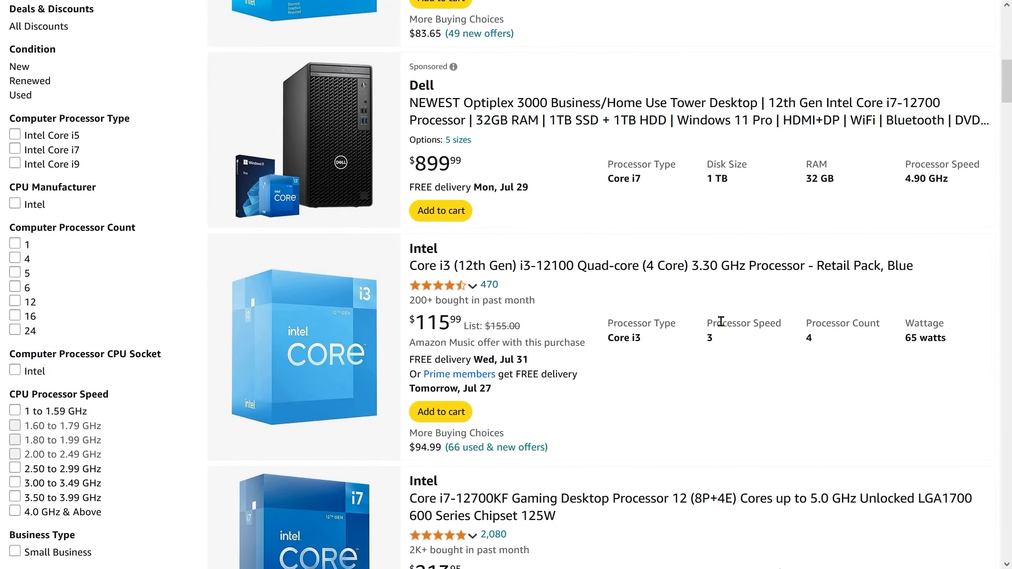
scroll(down, 3)
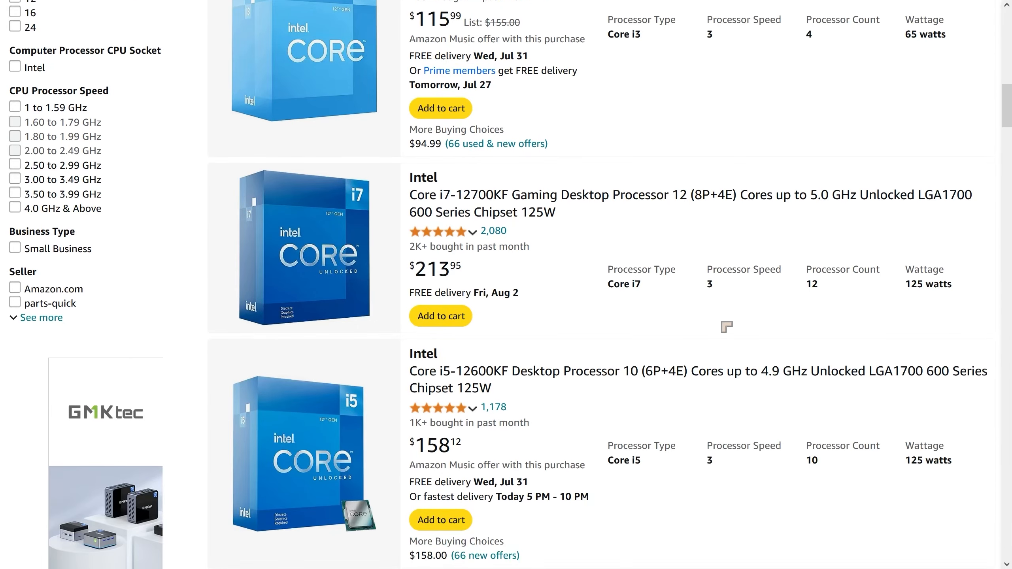
scroll(down, 3)
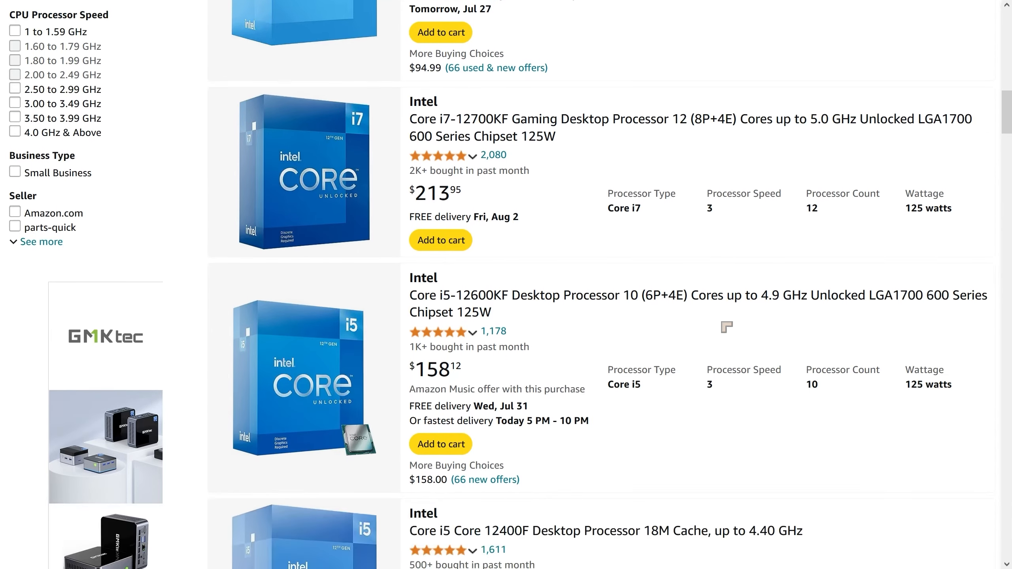
scroll(down, 3)
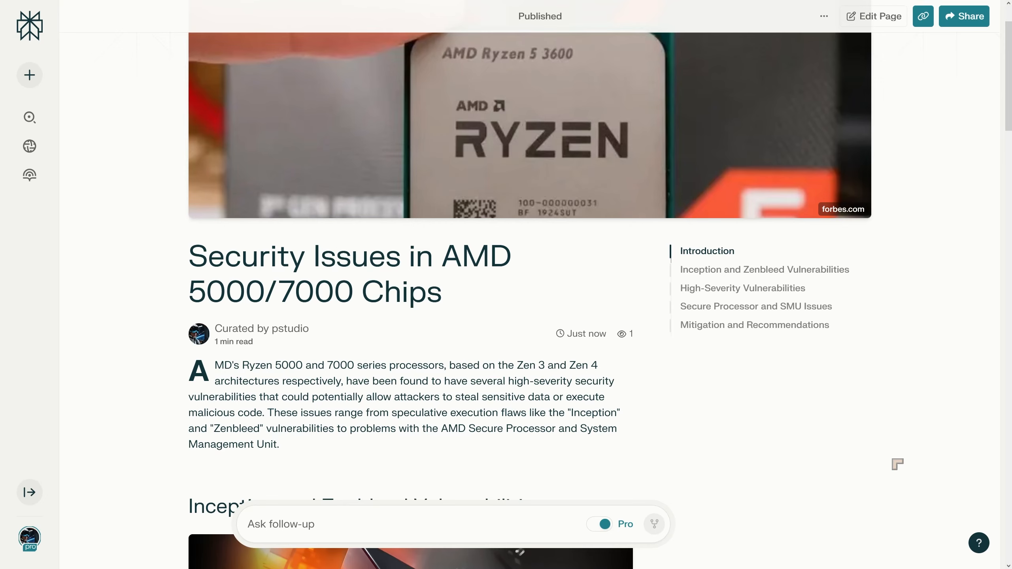
- Read the AMD 5000/7000 security page down to its Mitigation and Recommendations section
scroll(down, 3)
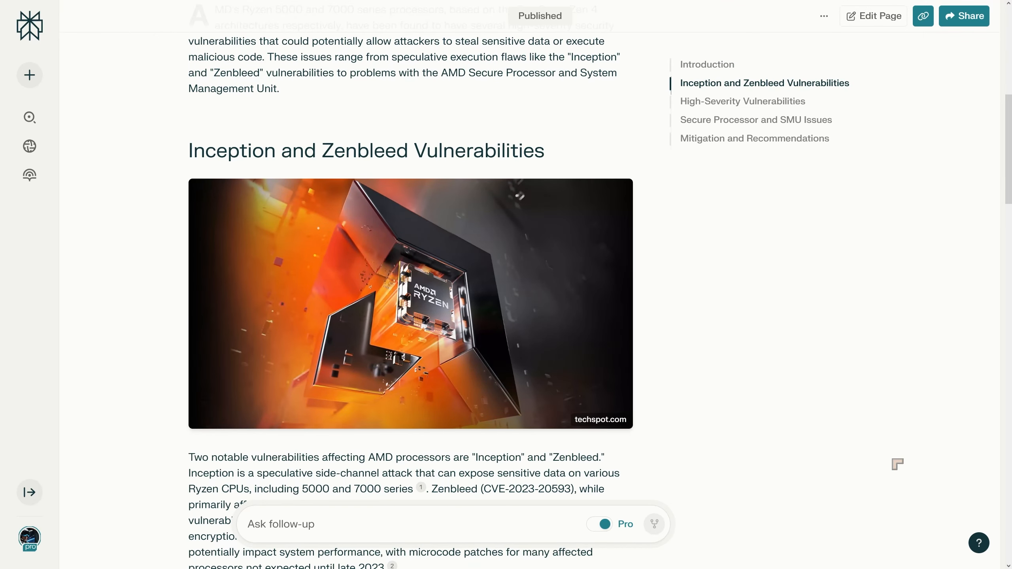
scroll(down, 3)
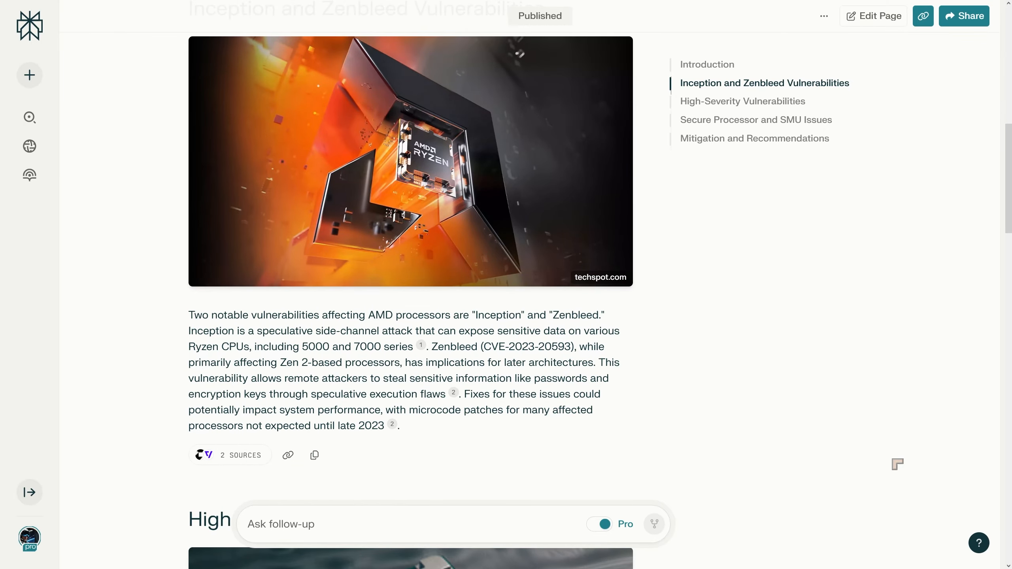
scroll(down, 3)
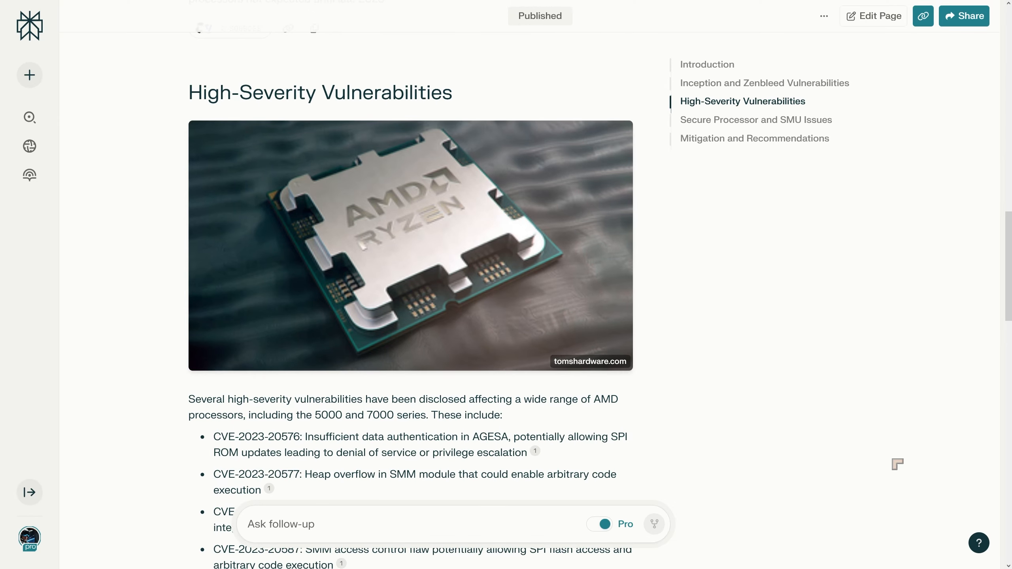
scroll(down, 3)
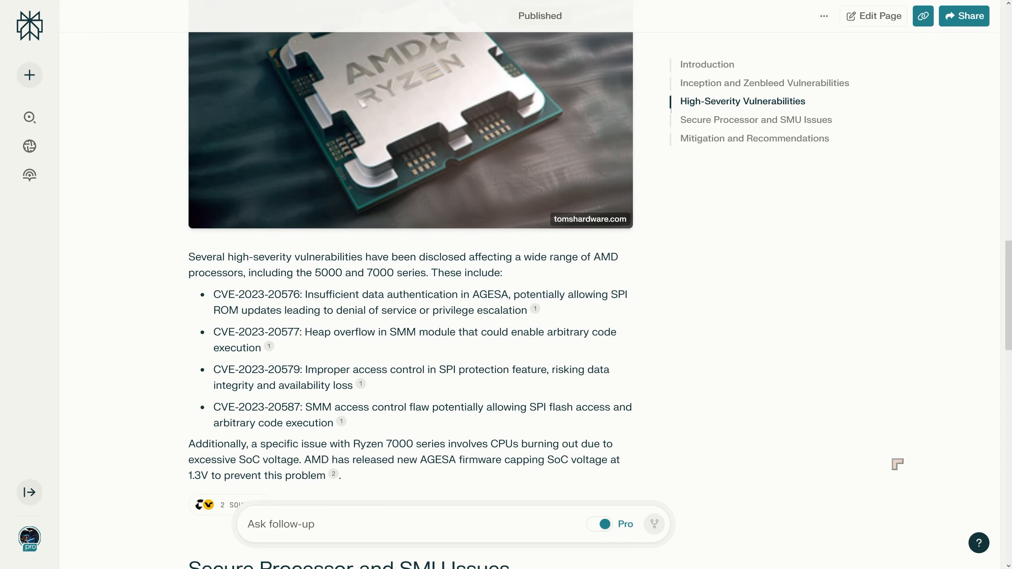
scroll(down, 3)
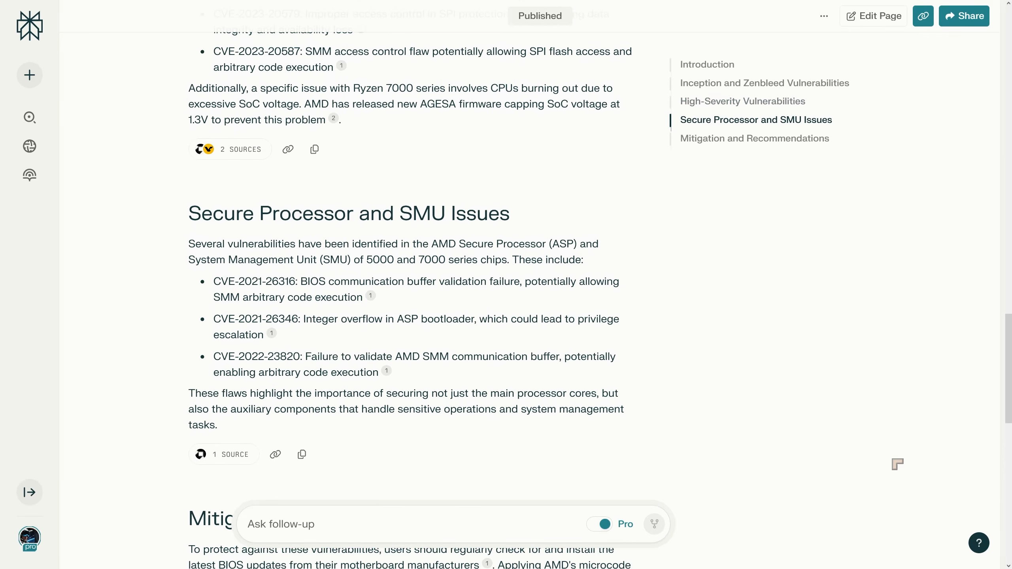
scroll(down, 3)
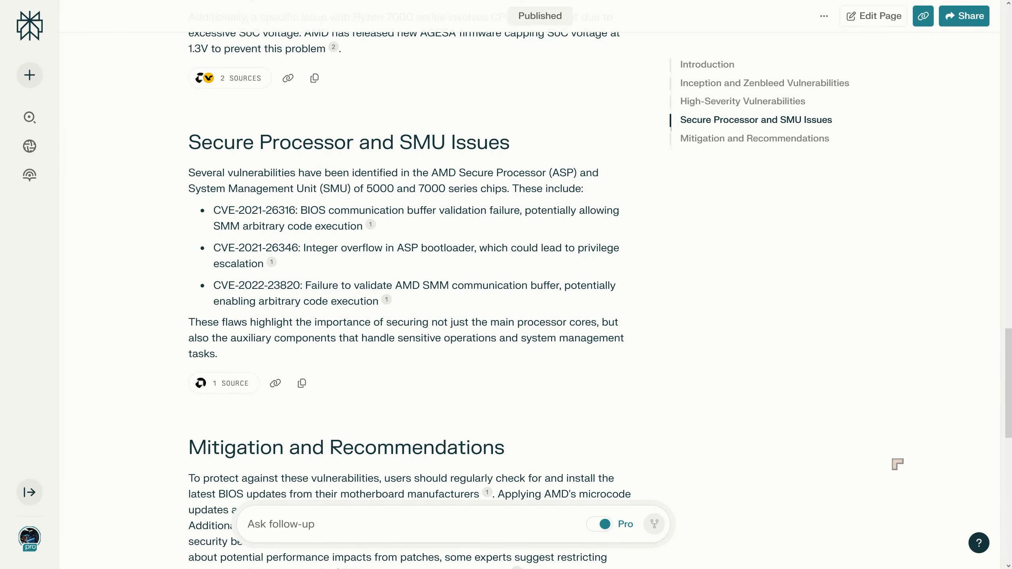
scroll(down, 3)
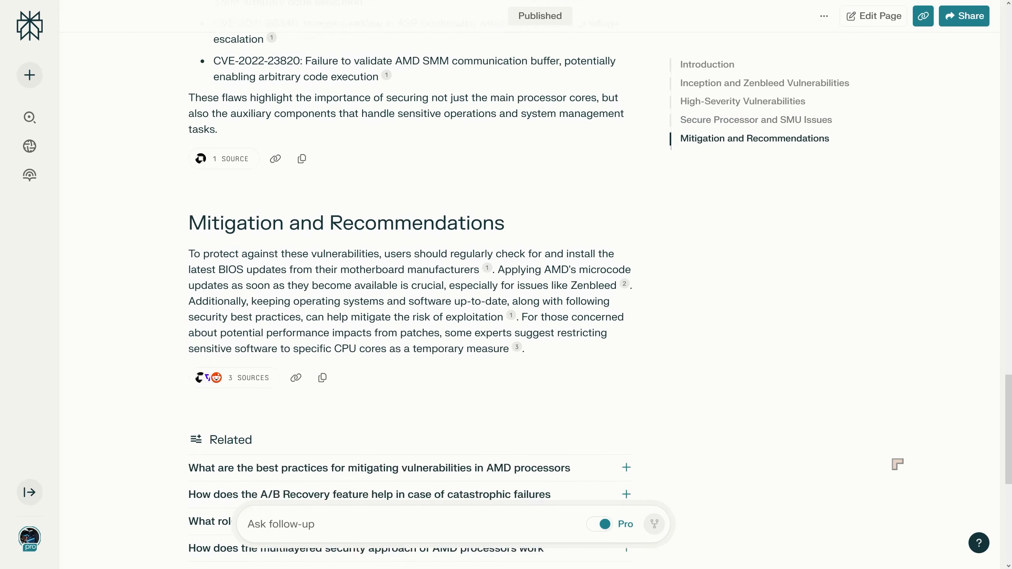
scroll(down, 3)
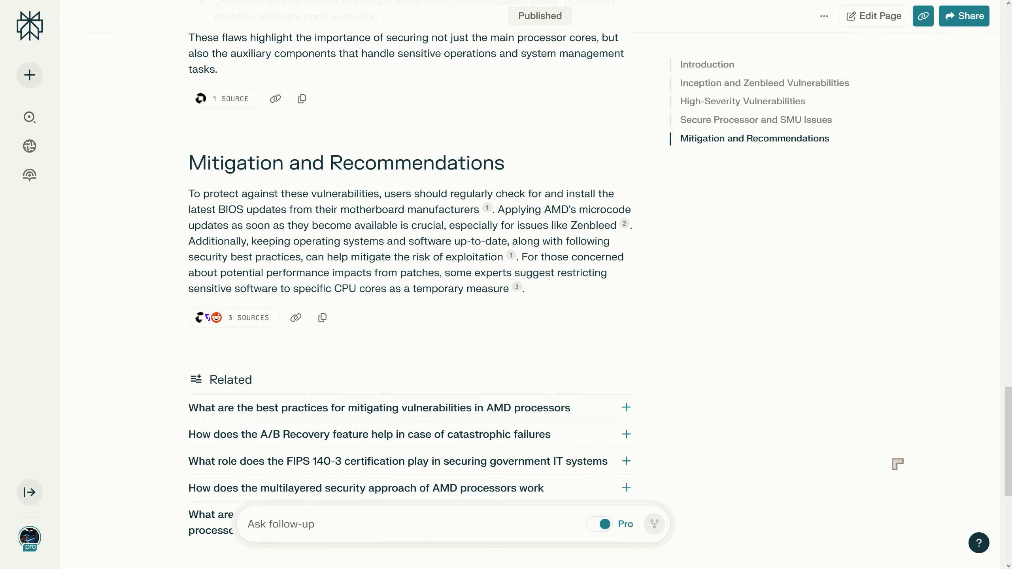